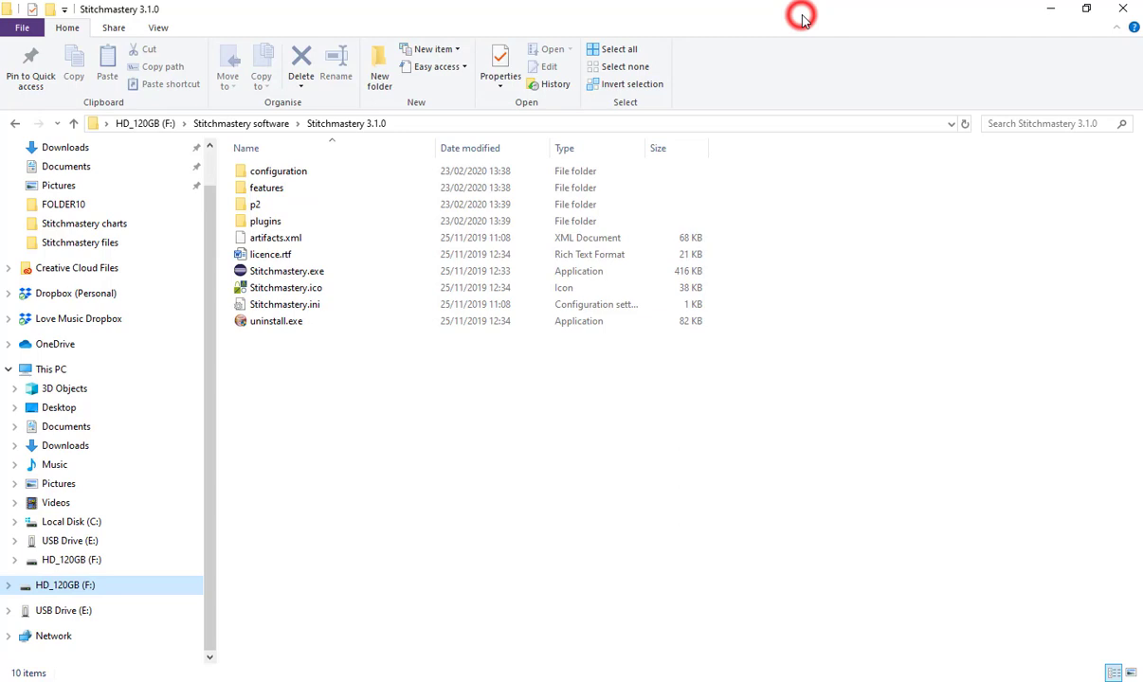
{"action": "mouse_move", "coordinate": [429, 394]}
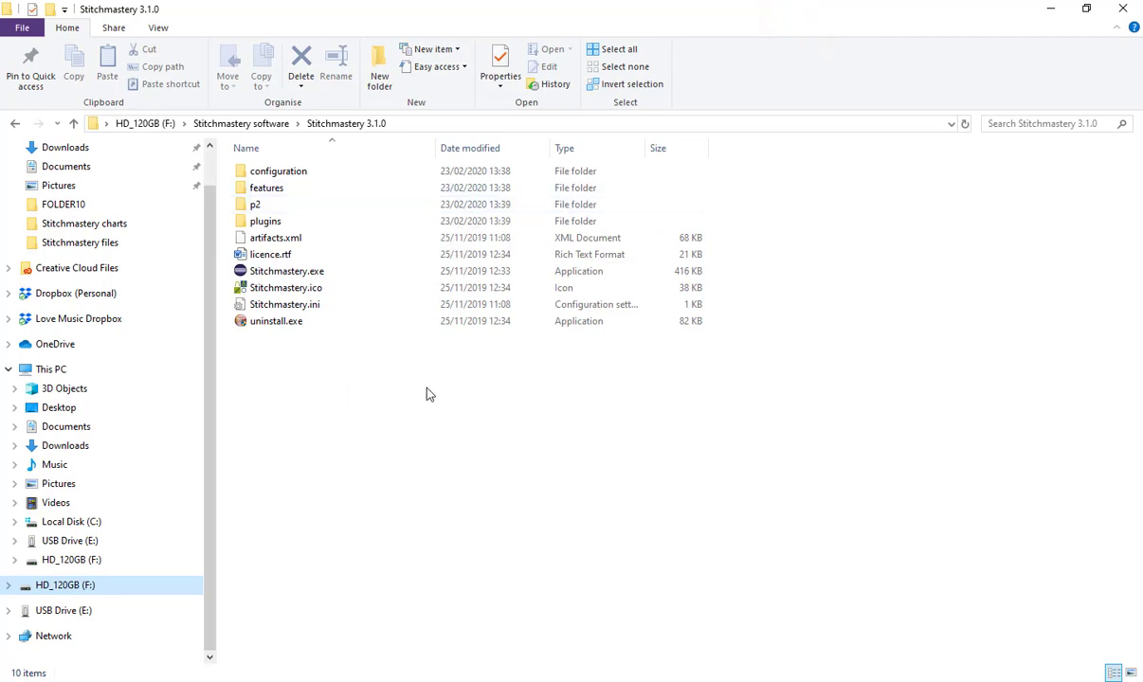
{"action": "mouse_move", "coordinate": [474, 326]}
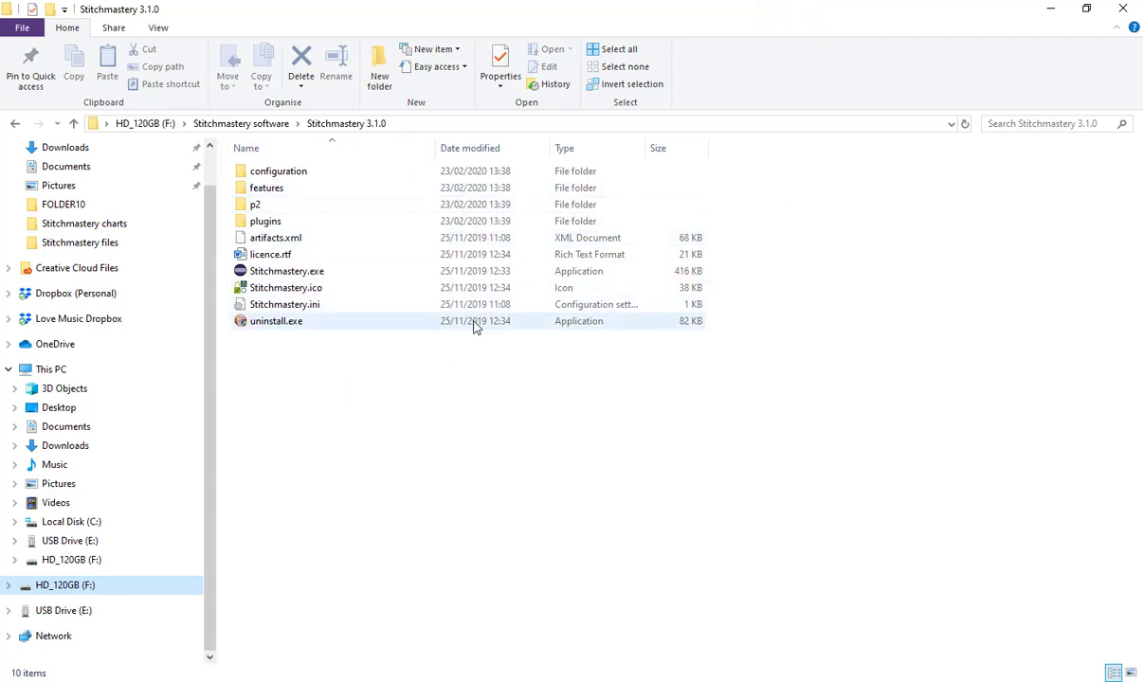
Open the Stitchmastery files folder on HD_120GB (F:) from the navigation pane.
{"action": "left_click", "coordinate": [343, 389]}
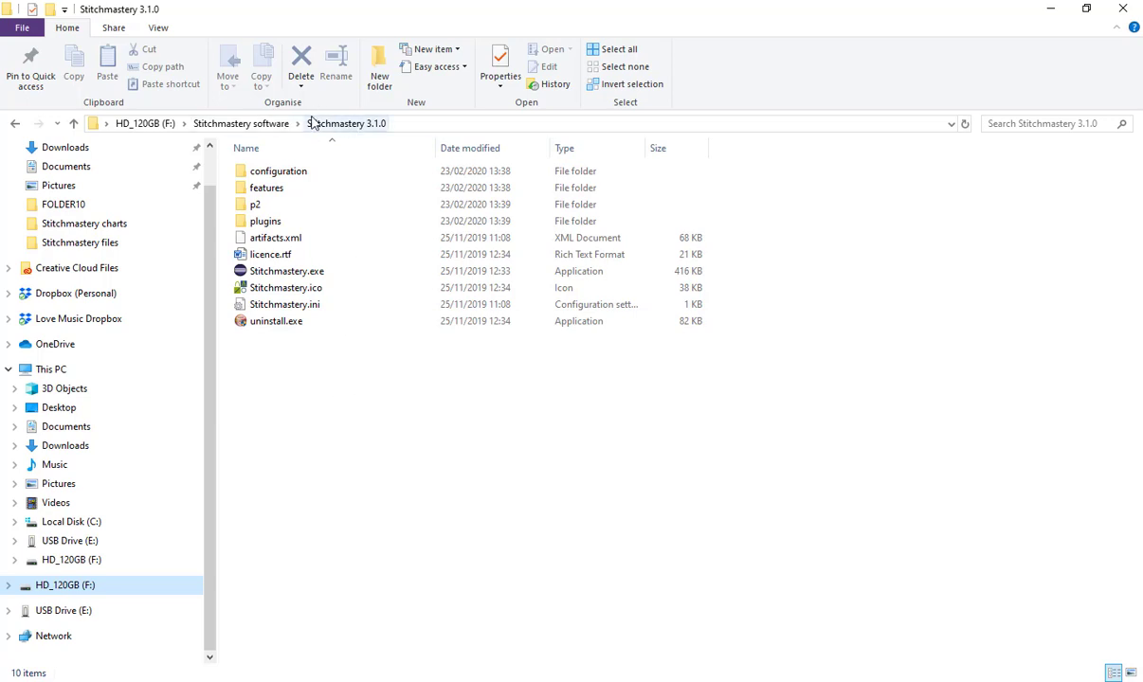
{"action": "mouse_move", "coordinate": [379, 137]}
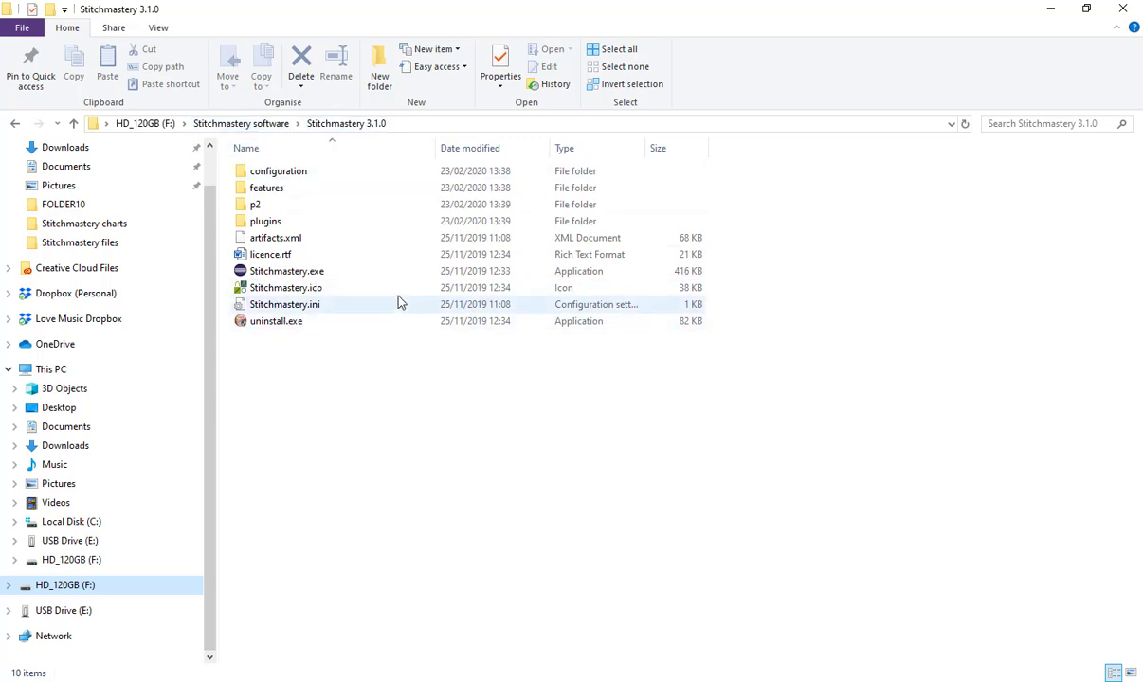
{"action": "mouse_move", "coordinate": [372, 237]}
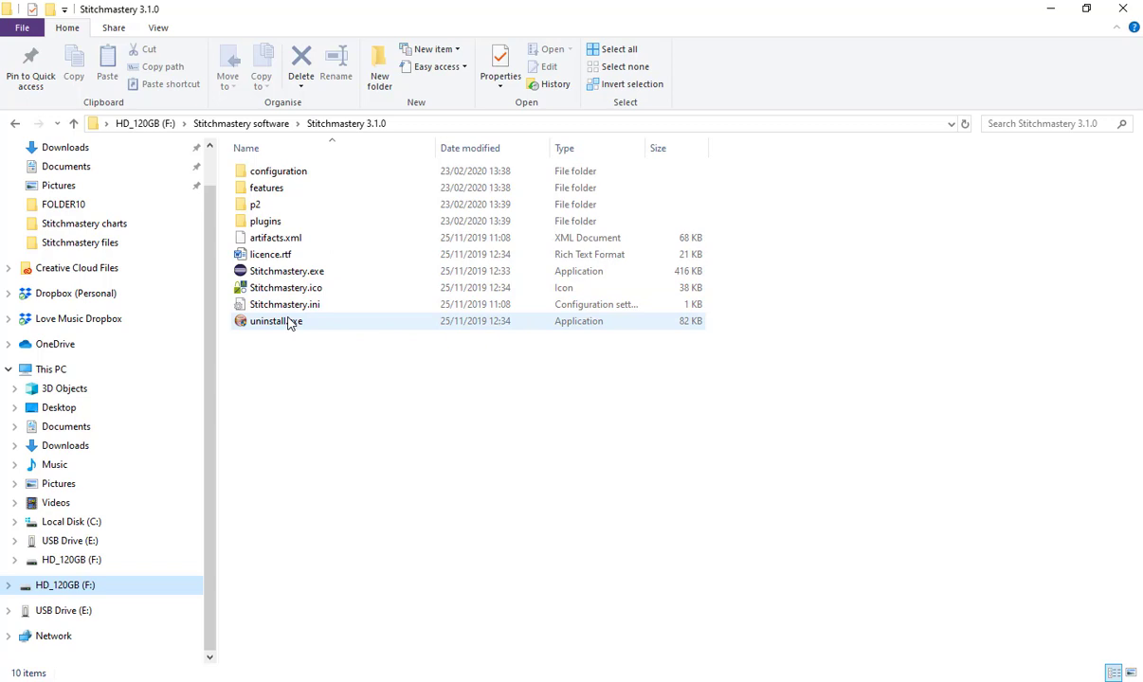
{"action": "mouse_move", "coordinate": [296, 188]}
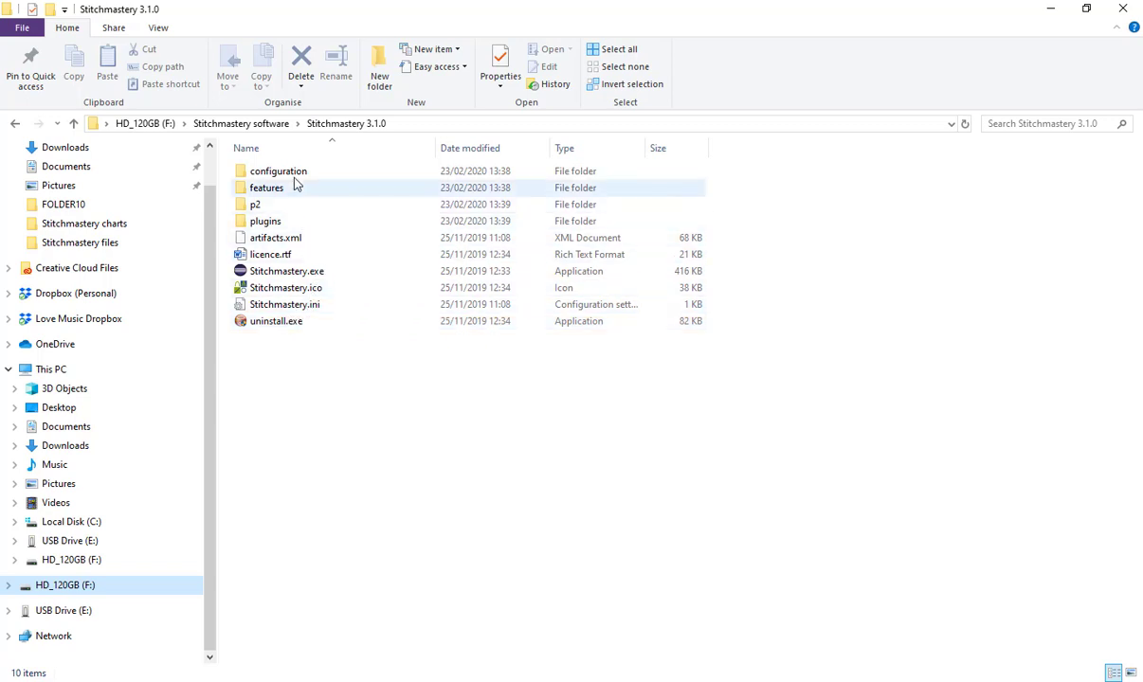
{"action": "mouse_move", "coordinate": [286, 188]}
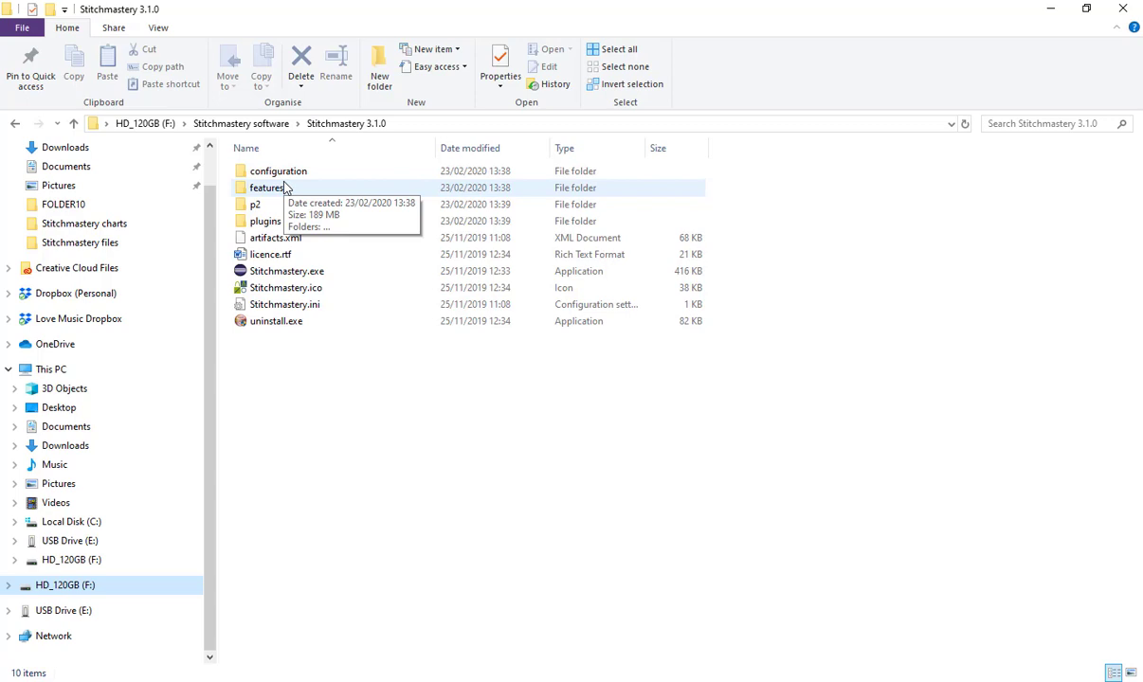
{"action": "mouse_move", "coordinate": [170, 137]}
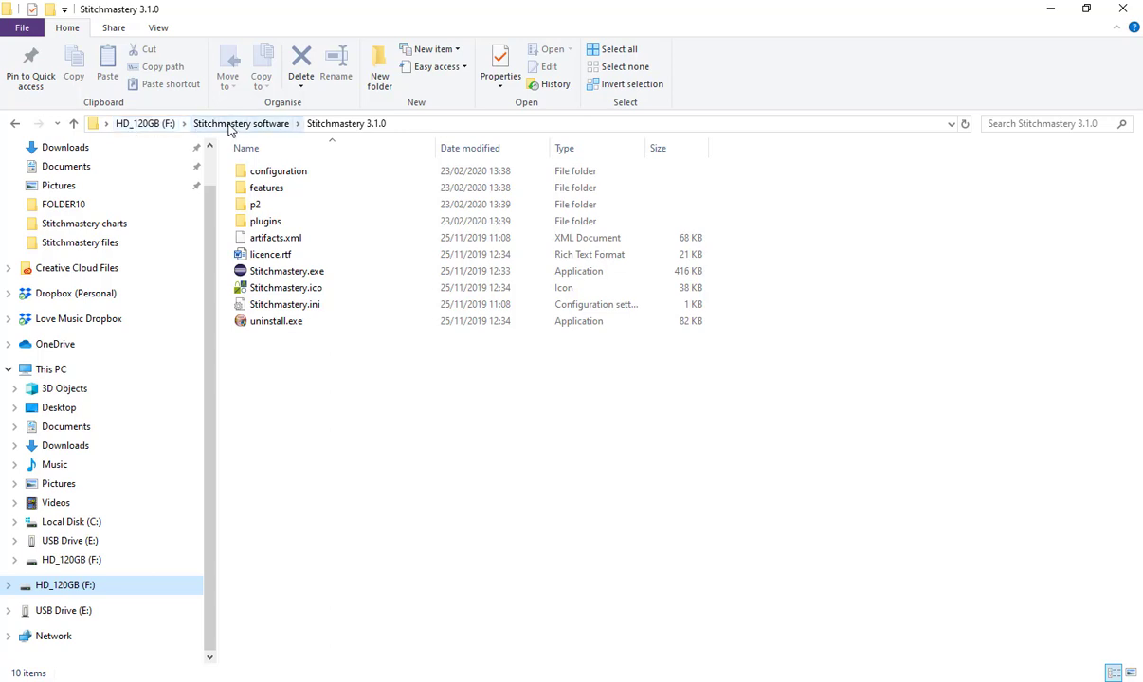
{"action": "mouse_move", "coordinate": [266, 137]}
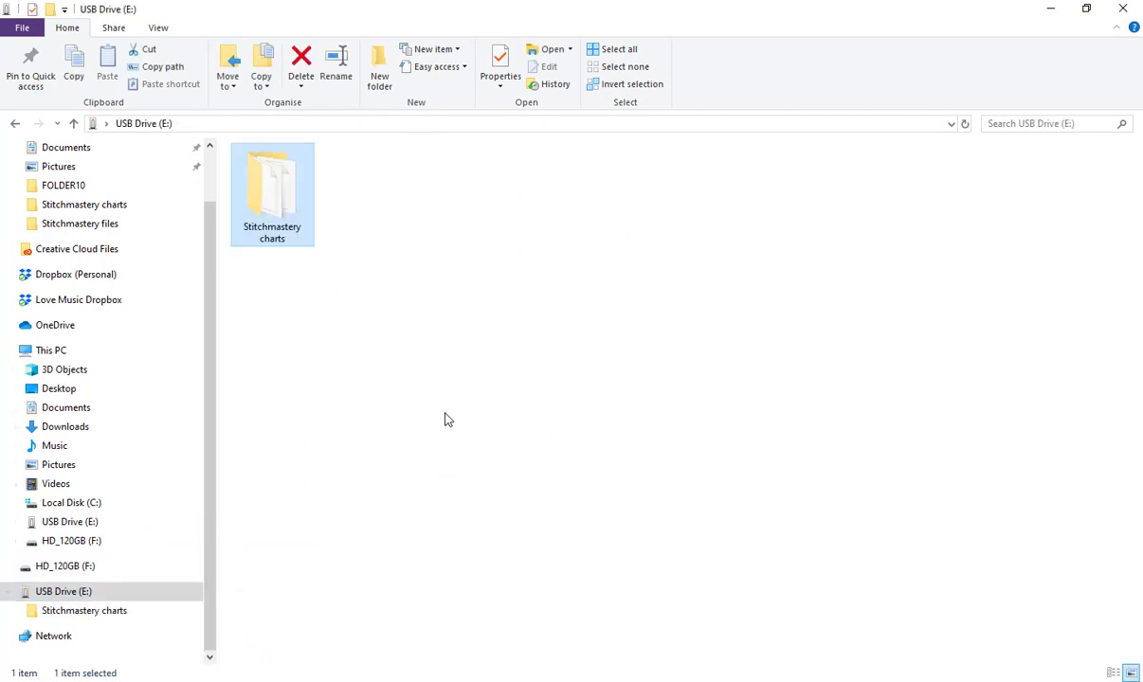
{"action": "mouse_move", "coordinate": [352, 349]}
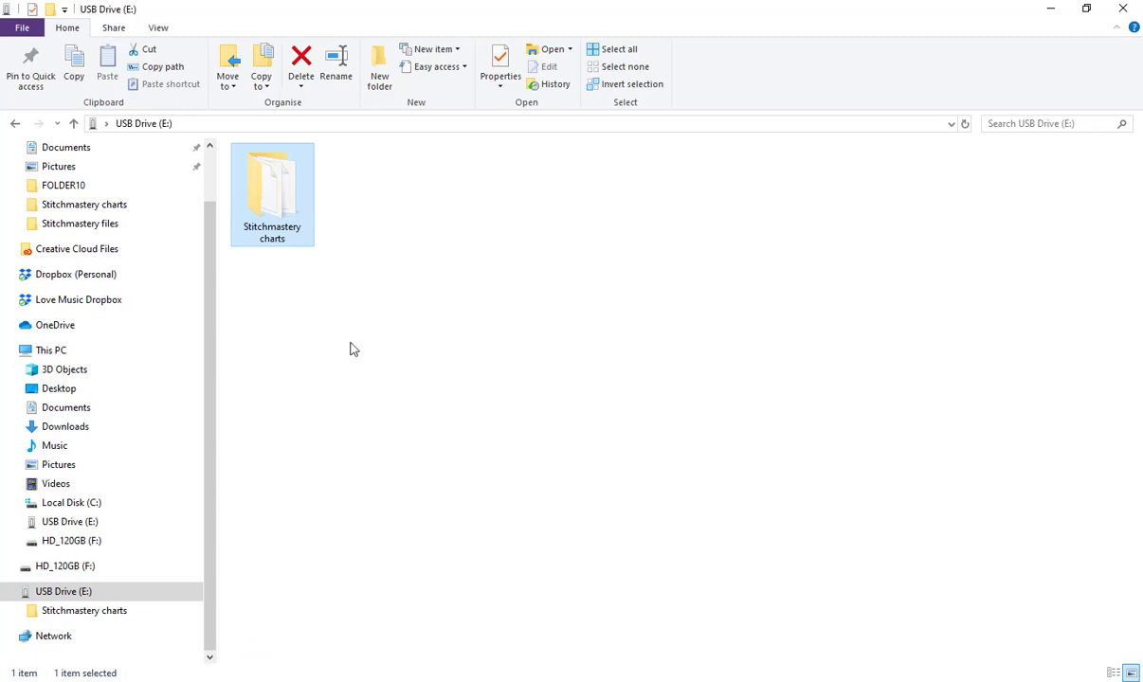
{"action": "double_click", "coordinate": [273, 180]}
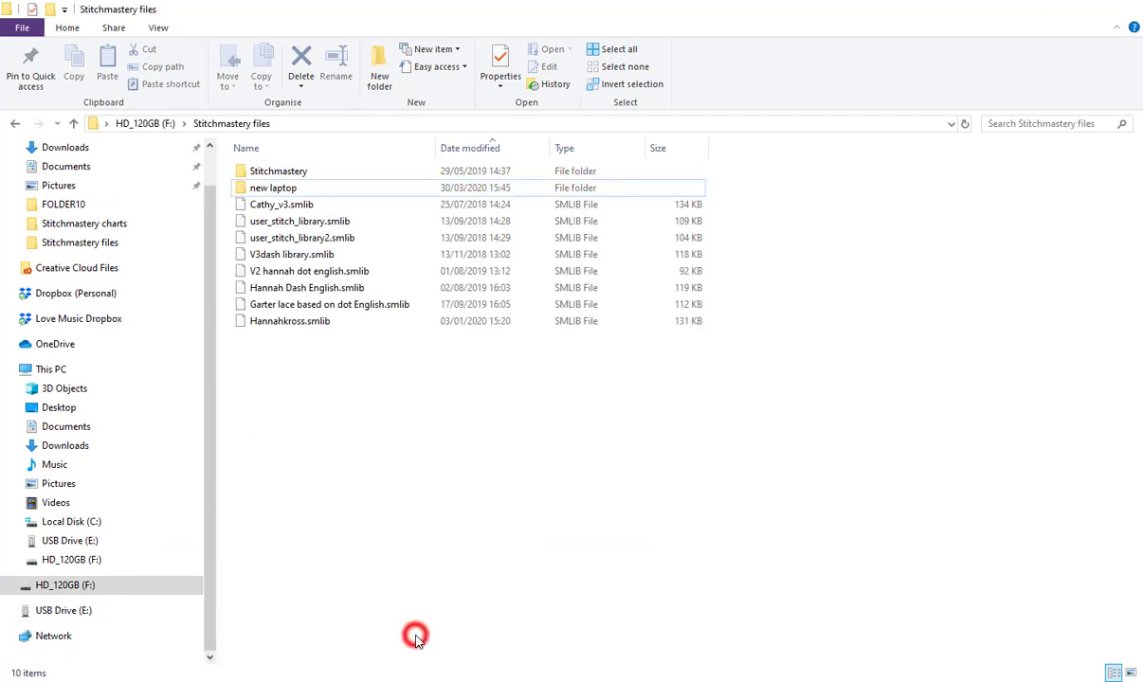
{"action": "mouse_move", "coordinate": [354, 403]}
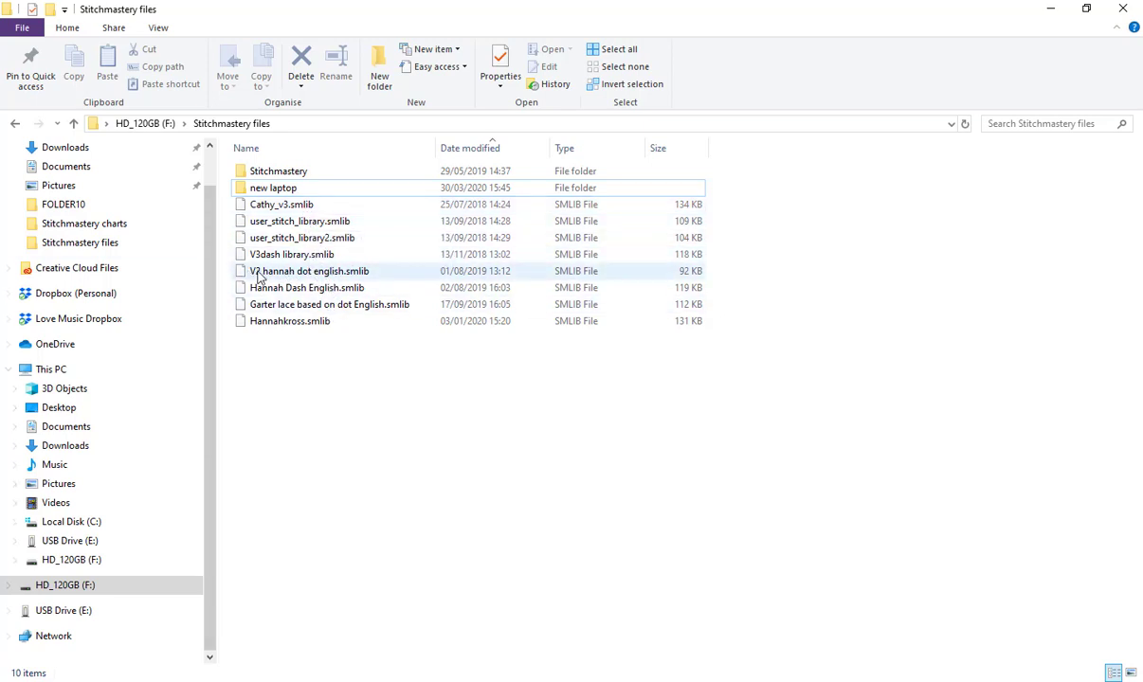
{"action": "mouse_move", "coordinate": [345, 326]}
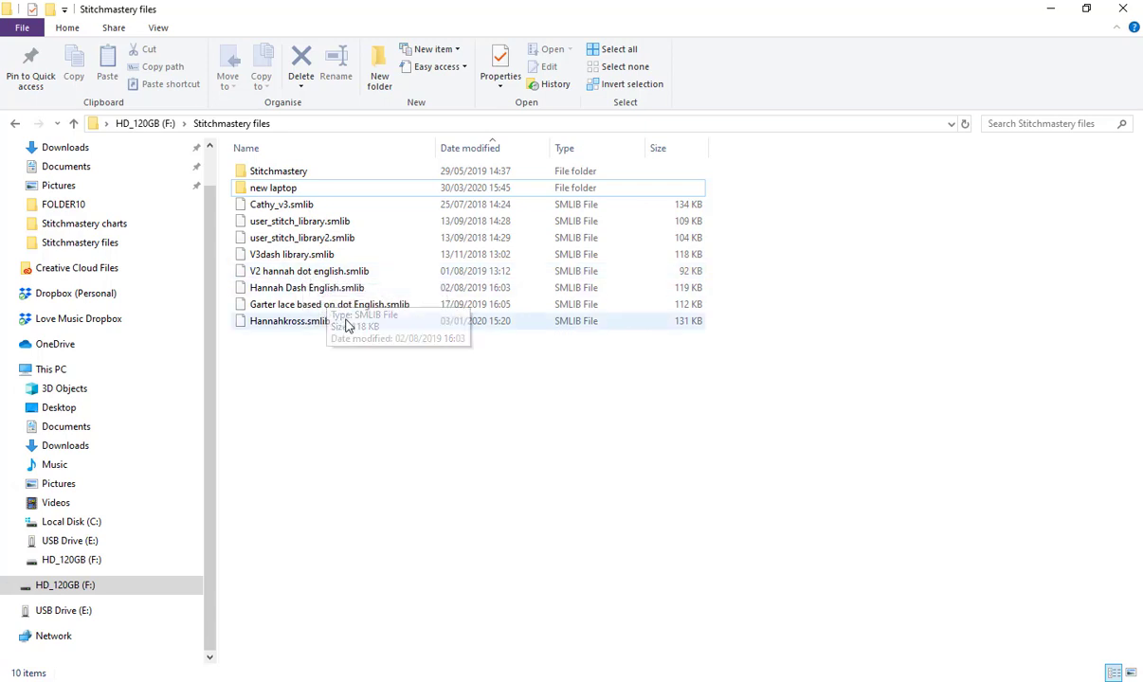
{"action": "mouse_move", "coordinate": [396, 379]}
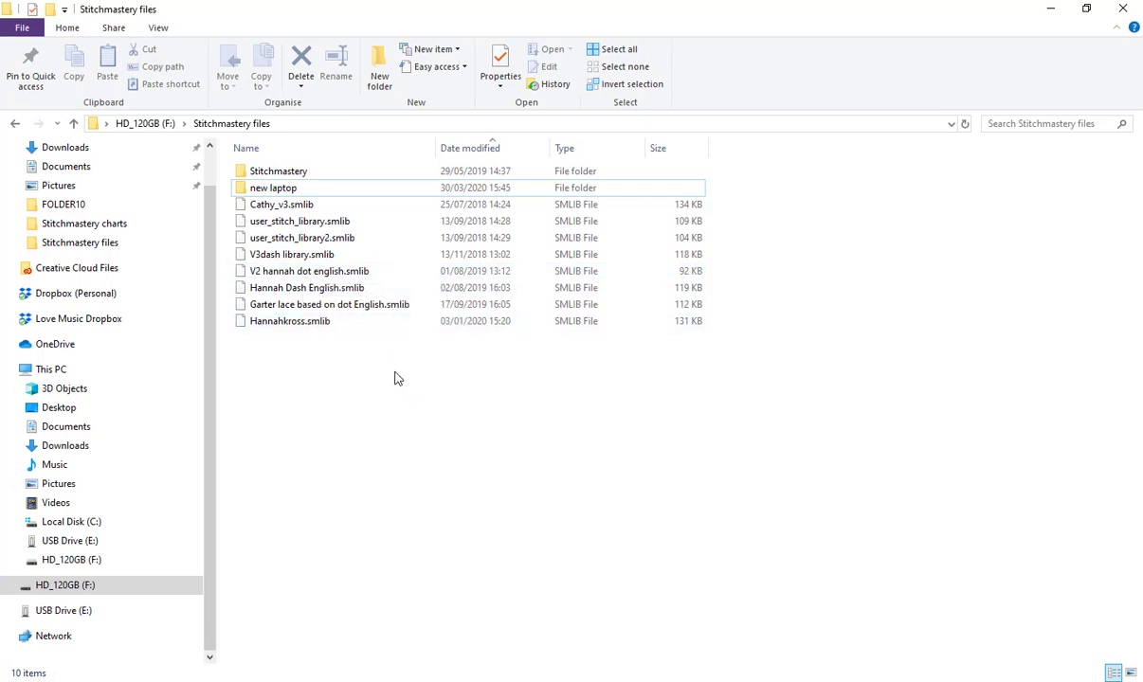
Open the 'new laptop' folder, which holds only a .metadata subfolder.
{"action": "left_click", "coordinate": [273, 187]}
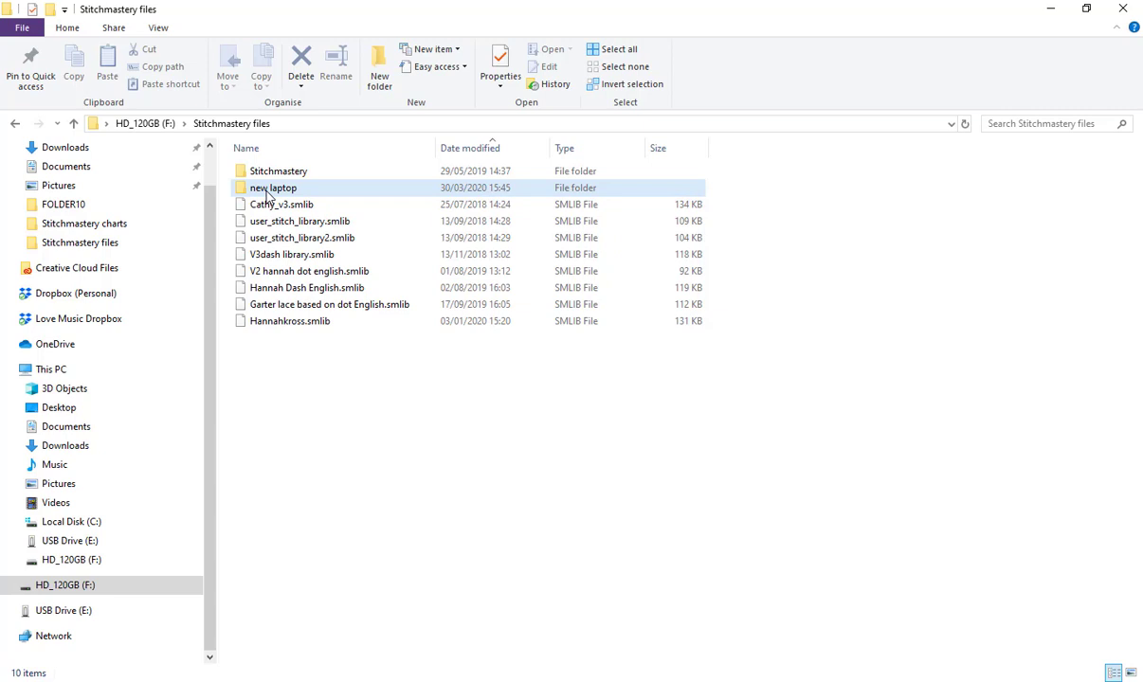
{"action": "mouse_move", "coordinate": [311, 189]}
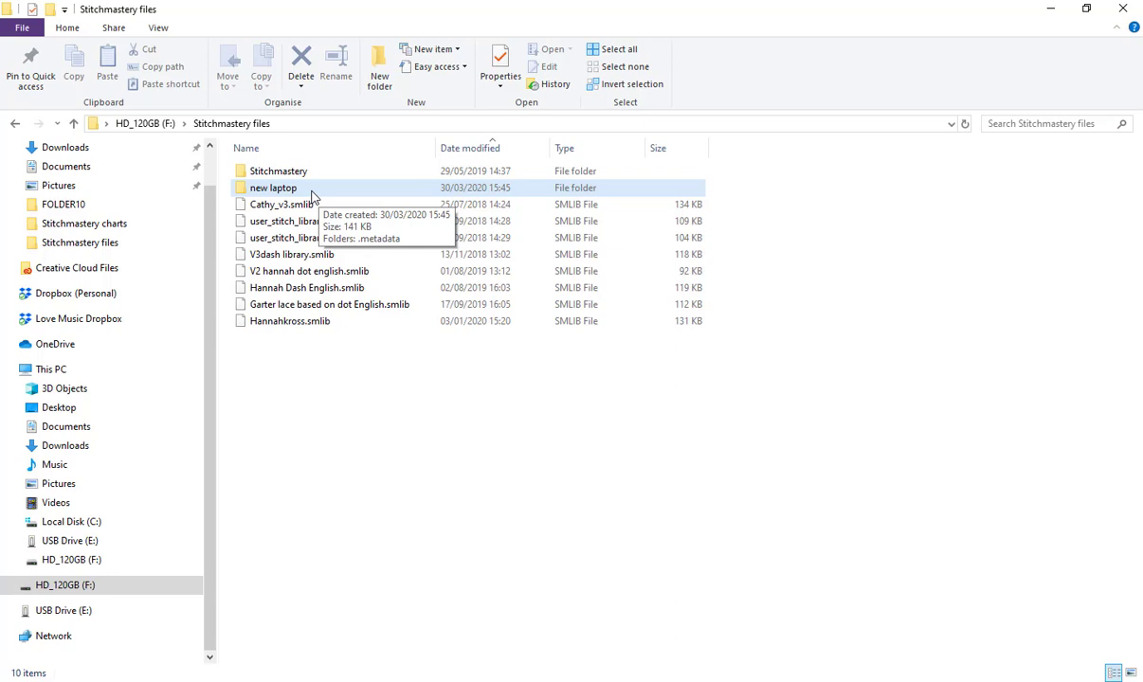
{"action": "mouse_move", "coordinate": [307, 193]}
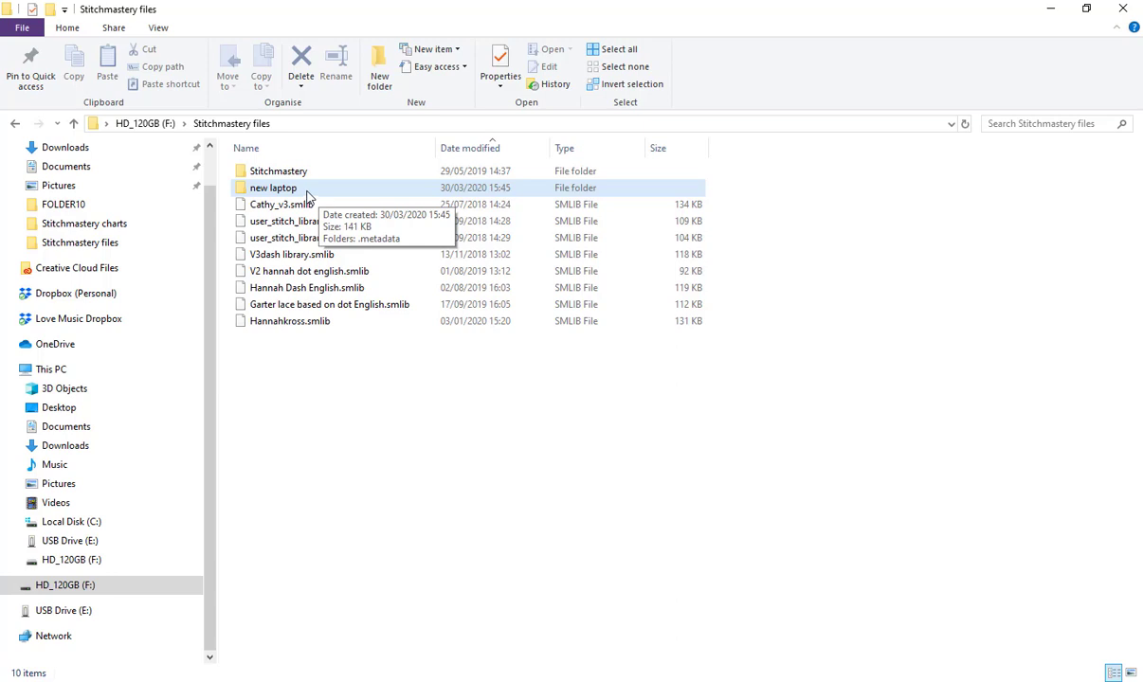
{"action": "double_click", "coordinate": [273, 187]}
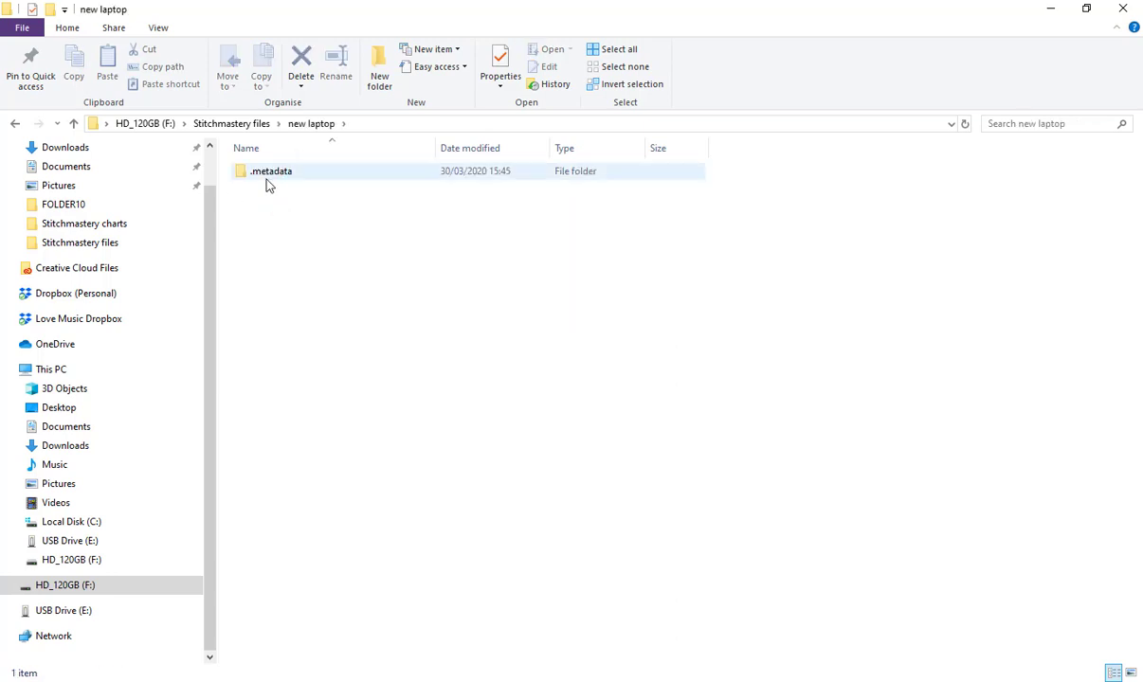
{"action": "mouse_move", "coordinate": [269, 186]}
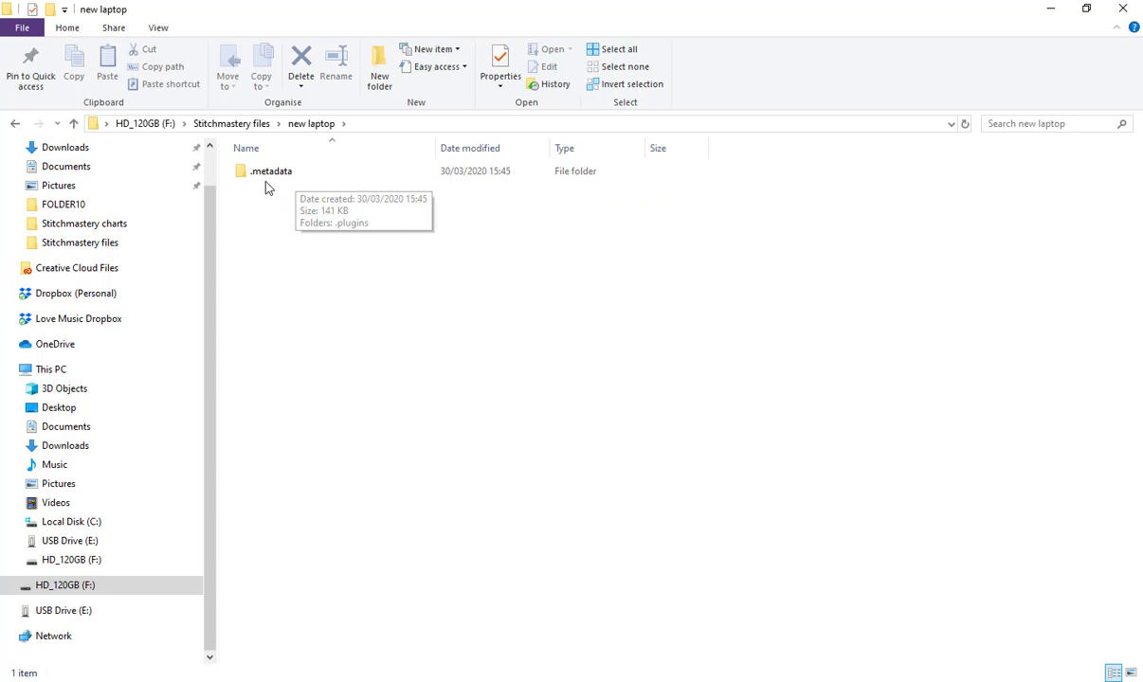
{"action": "mouse_move", "coordinate": [290, 195]}
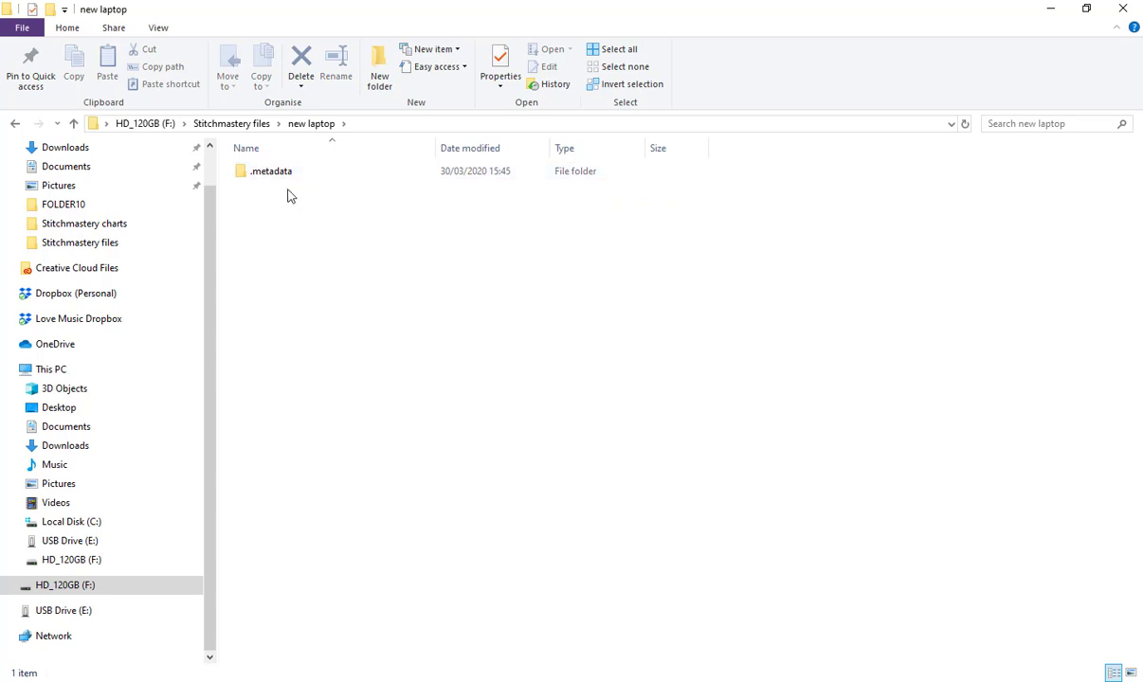
Drill into .metadata > .plugins > org.eclipse.e4.workbench, then return to Stitchmastery files.
{"action": "left_click", "coordinate": [269, 170]}
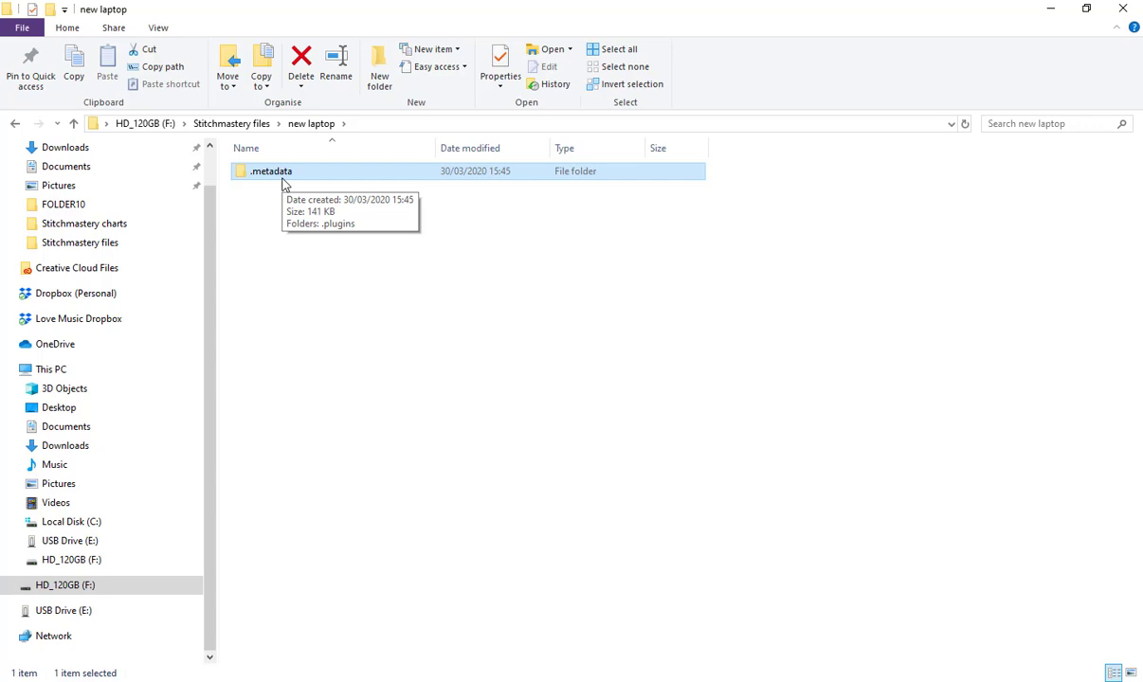
{"action": "double_click", "coordinate": [271, 171]}
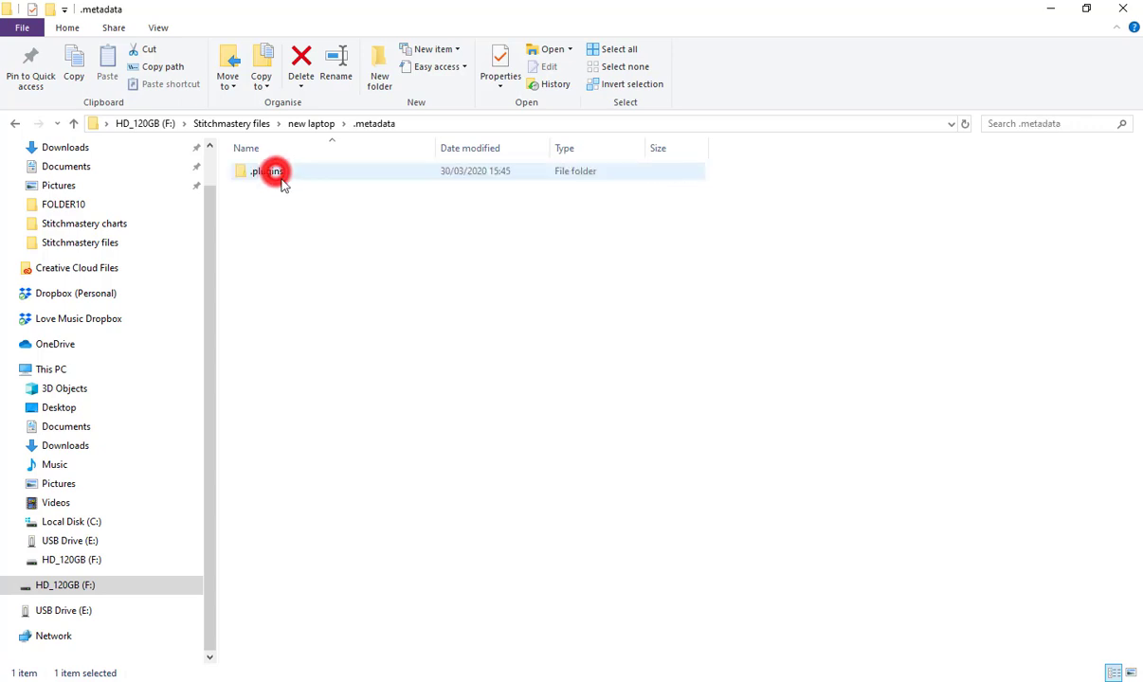
{"action": "double_click", "coordinate": [271, 170]}
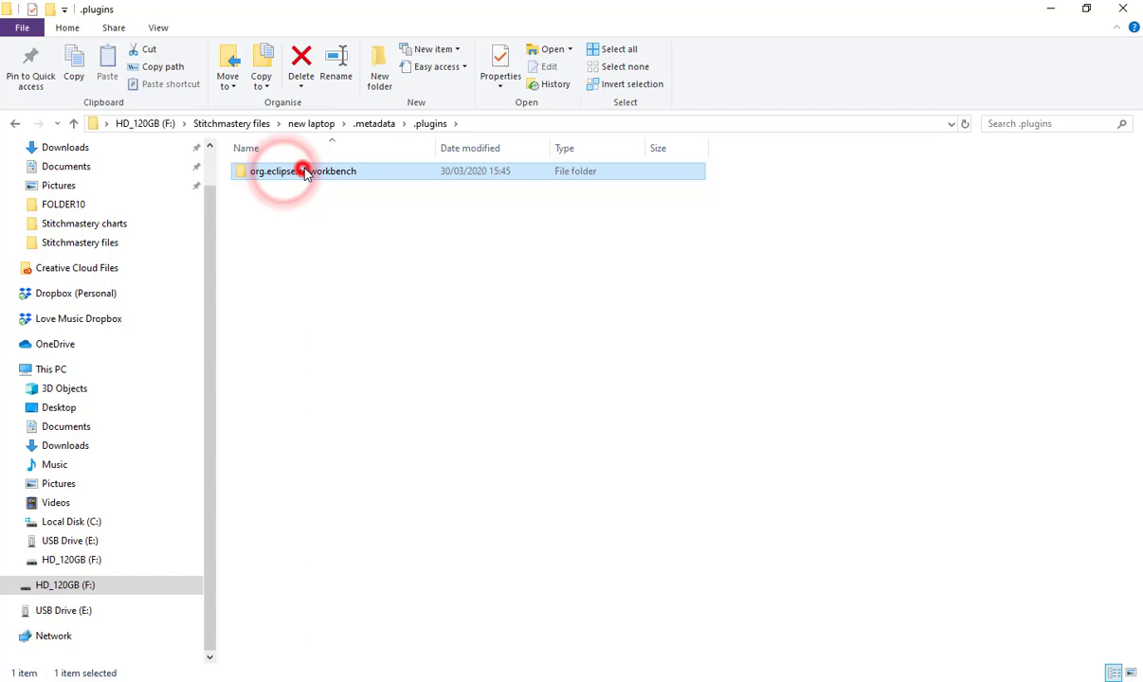
{"action": "double_click", "coordinate": [303, 171]}
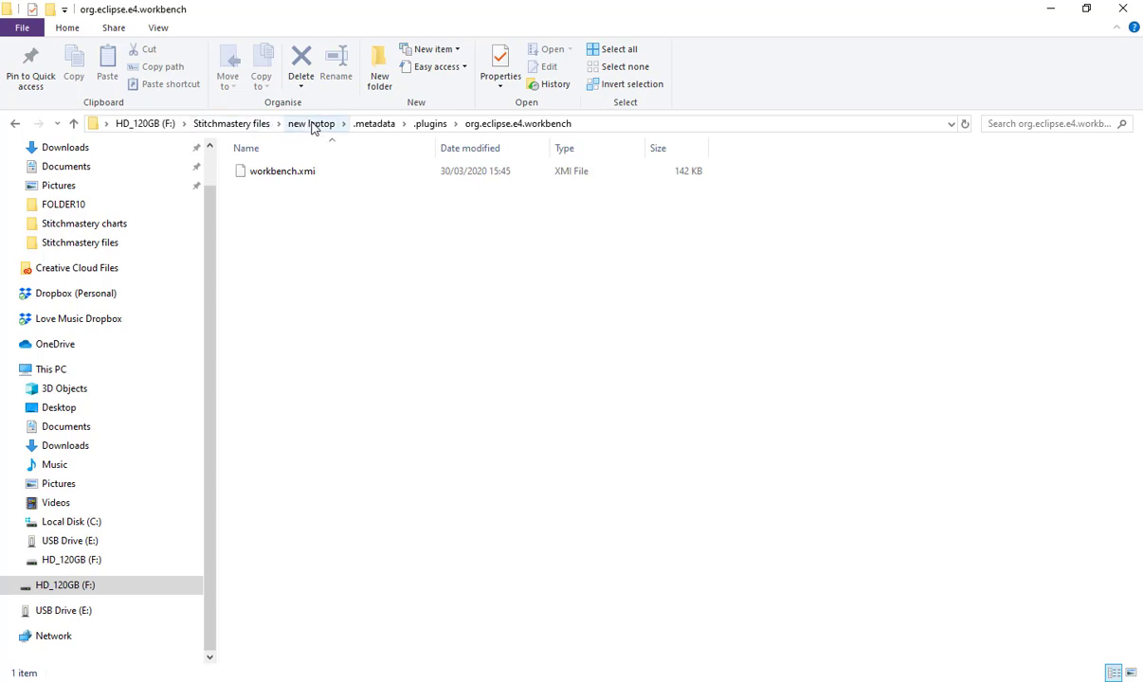
{"action": "mouse_move", "coordinate": [250, 131]}
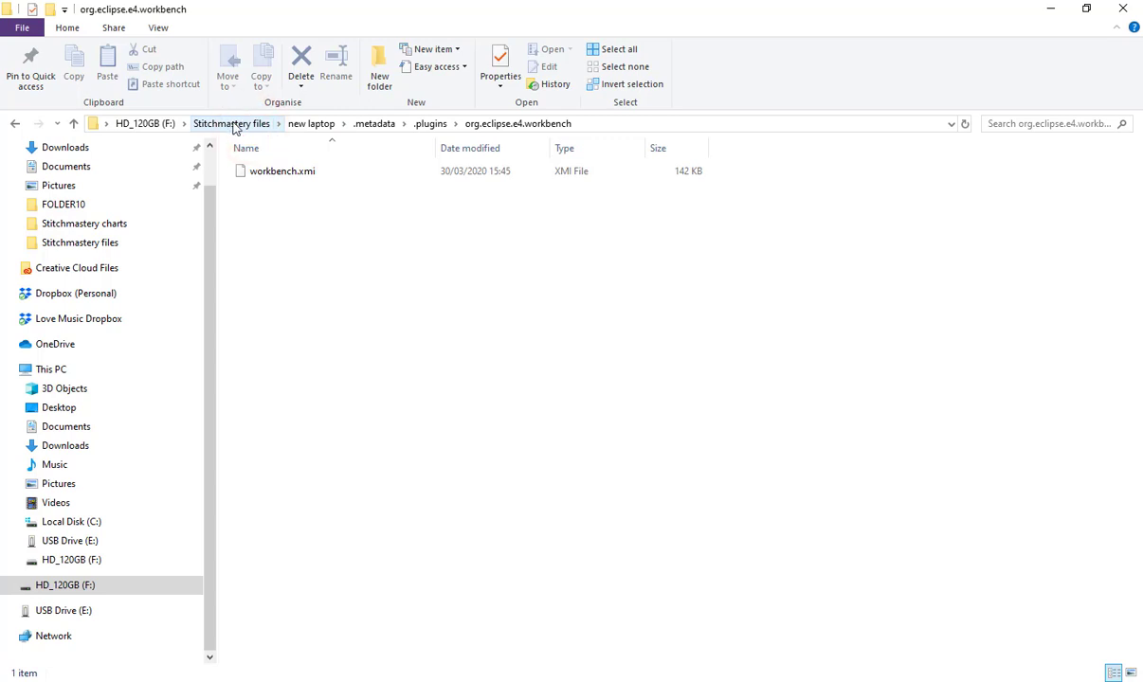
{"action": "left_click", "coordinate": [231, 123]}
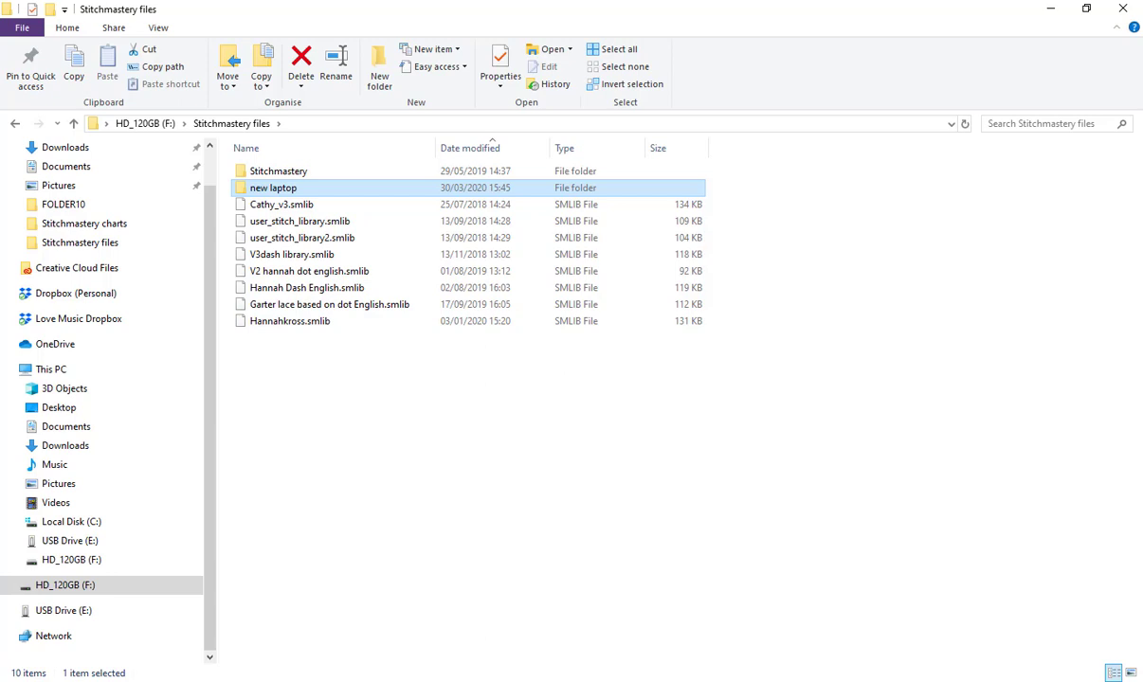
Launch Stitchmastery and browse its Tools and Edit menus without choosing anything.
{"action": "double_click", "coordinate": [277, 170]}
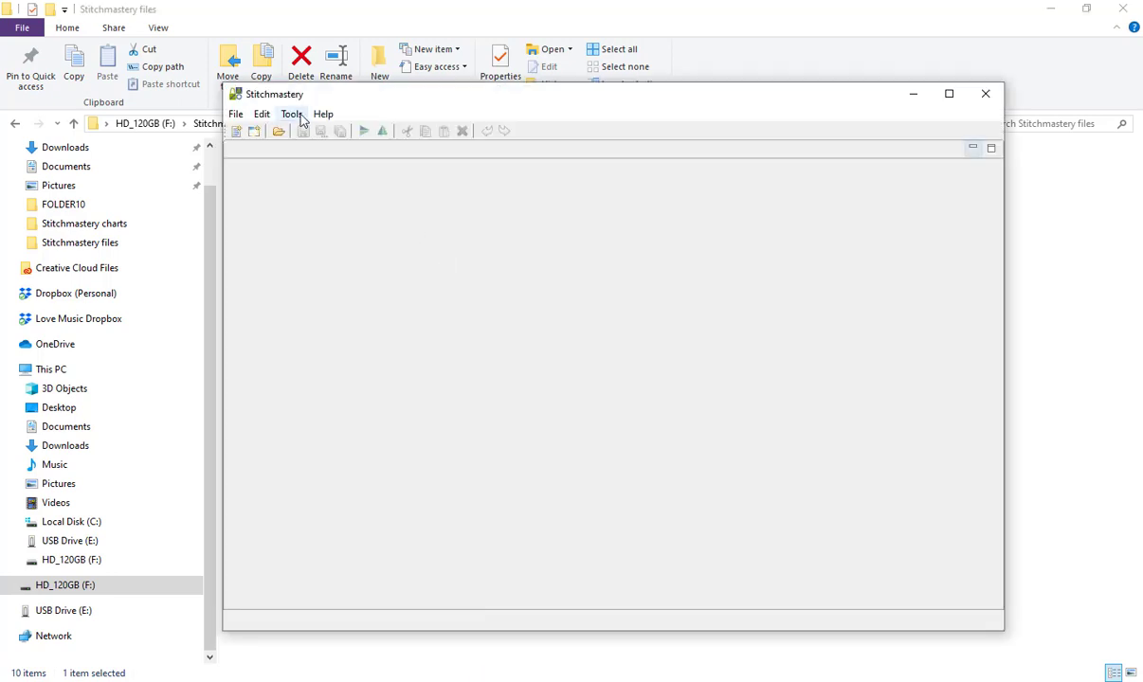
{"action": "left_click", "coordinate": [292, 114]}
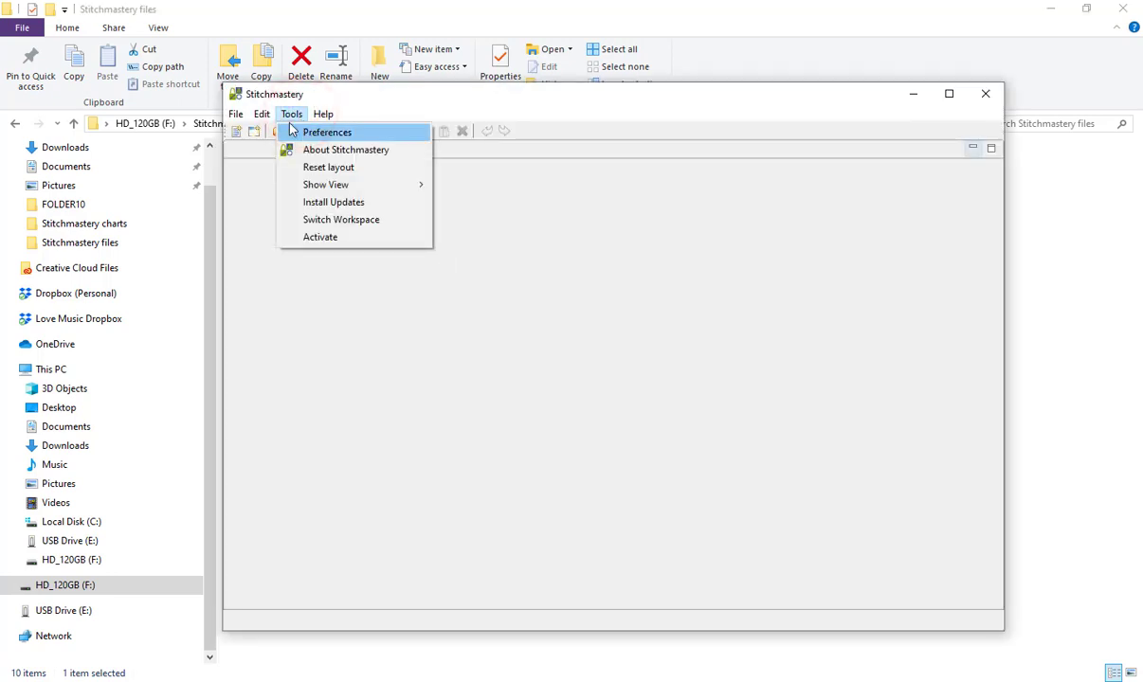
{"action": "left_click", "coordinate": [261, 114]}
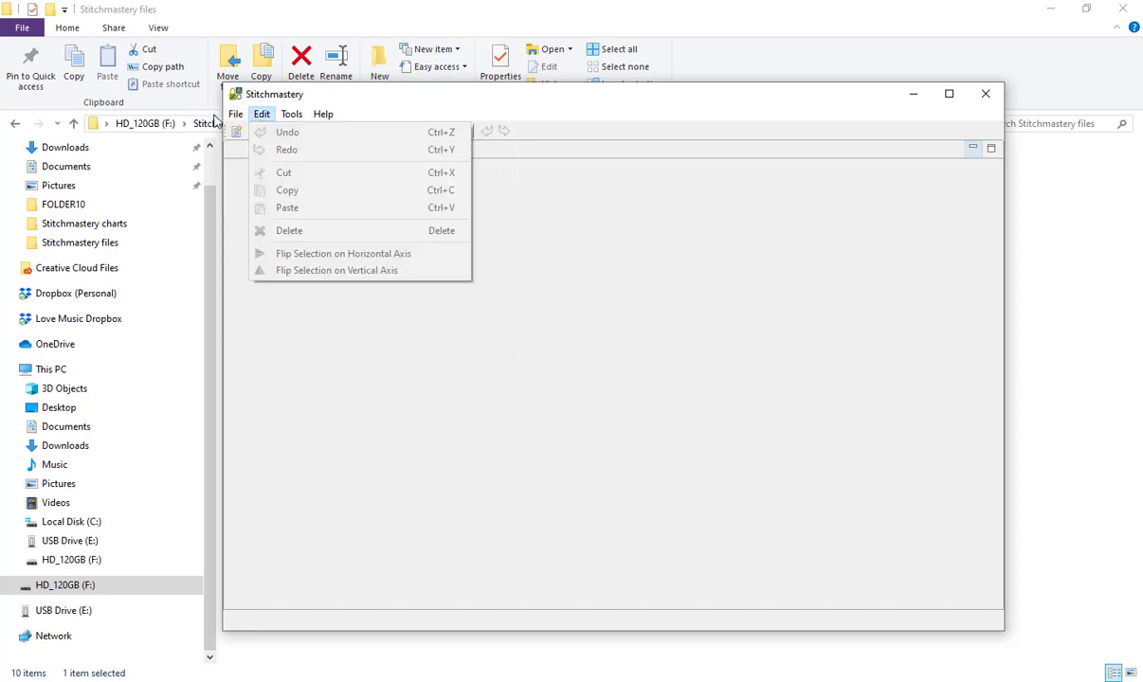
{"action": "left_click", "coordinate": [235, 113]}
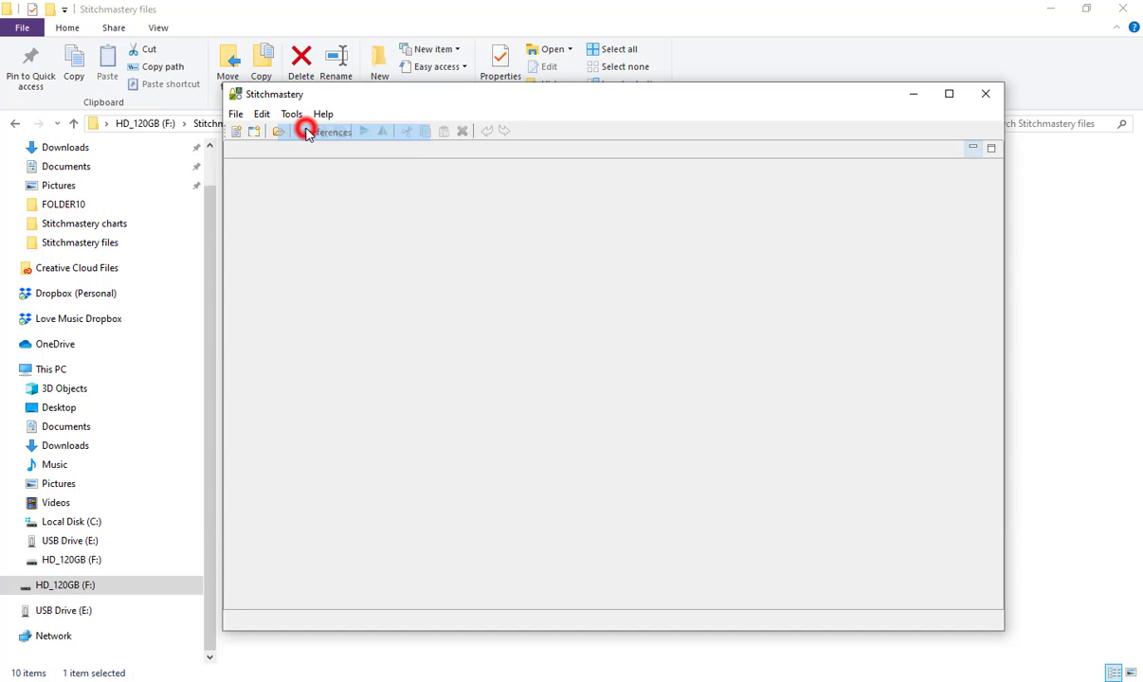
In Preferences > Stitchmastery > Stylesheets, select the hannahkross English text templates stylesheet for export.
{"action": "left_click", "coordinate": [305, 133]}
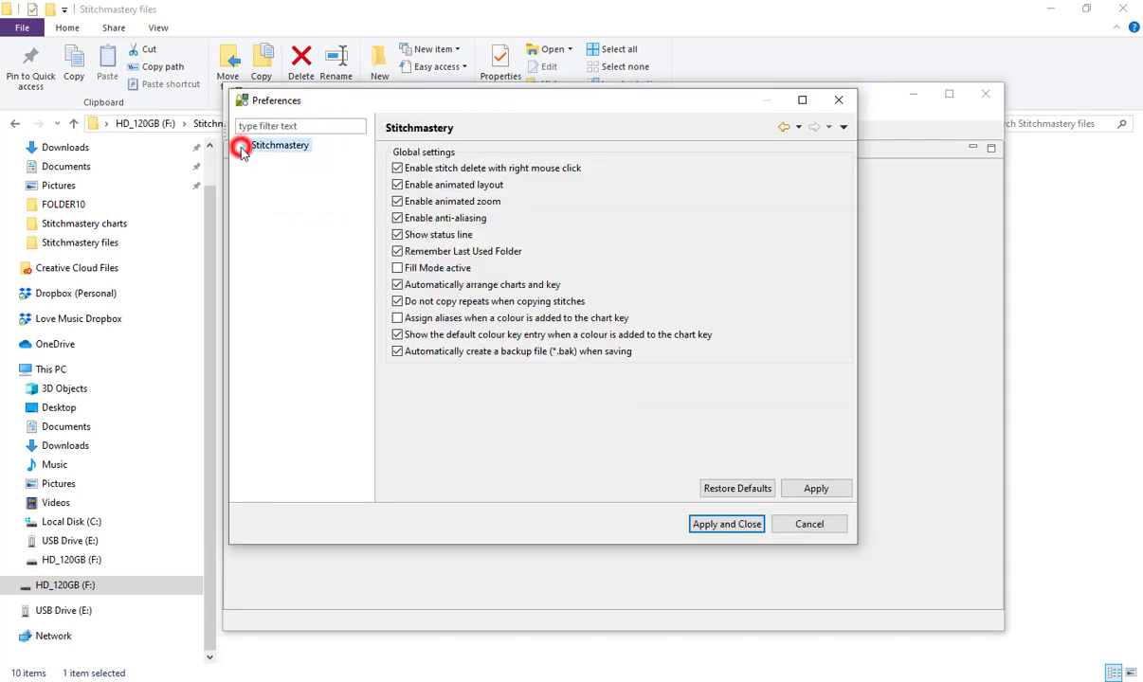
{"action": "left_click", "coordinate": [286, 188]}
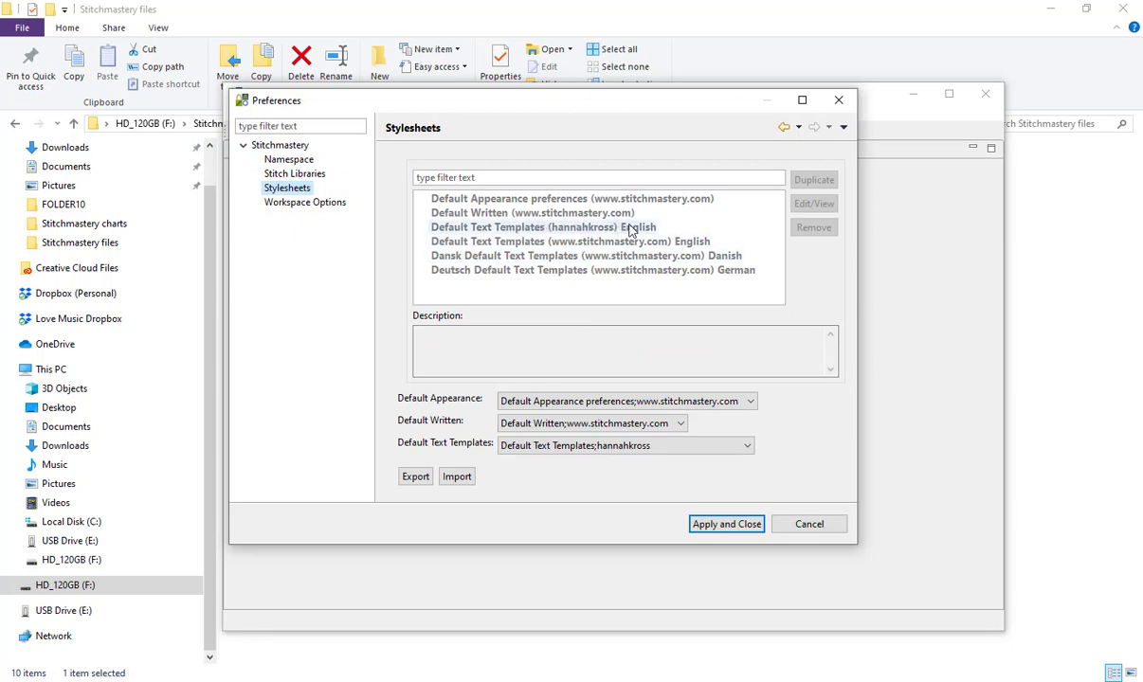
{"action": "left_click", "coordinate": [542, 228]}
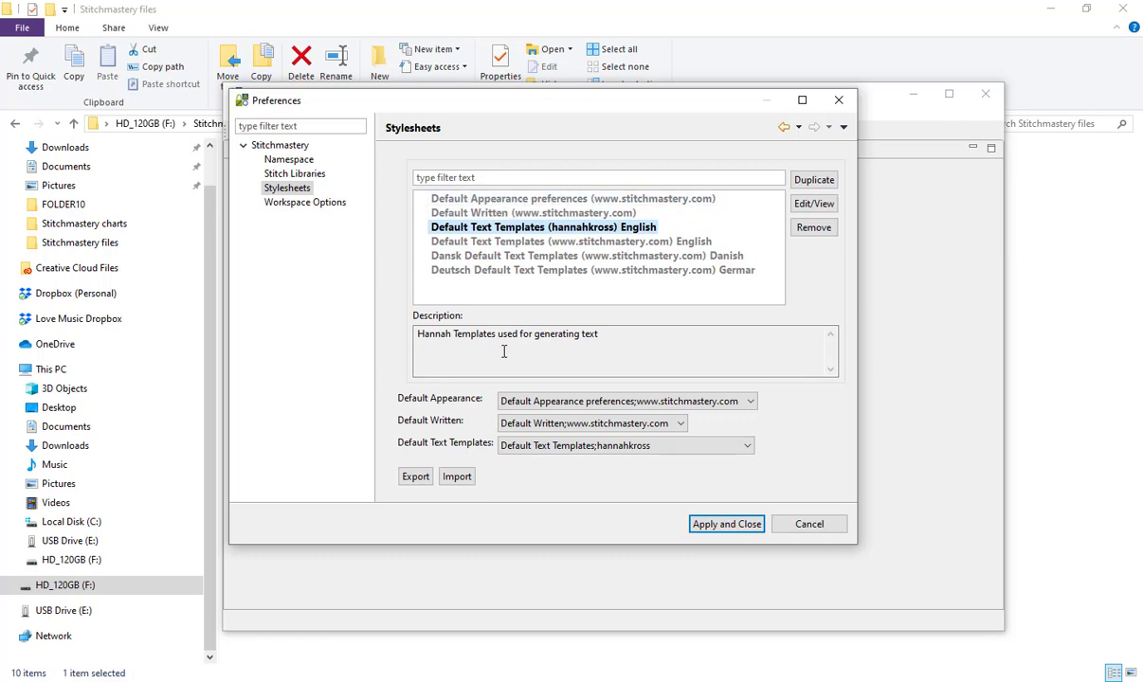
{"action": "mouse_move", "coordinate": [627, 296]}
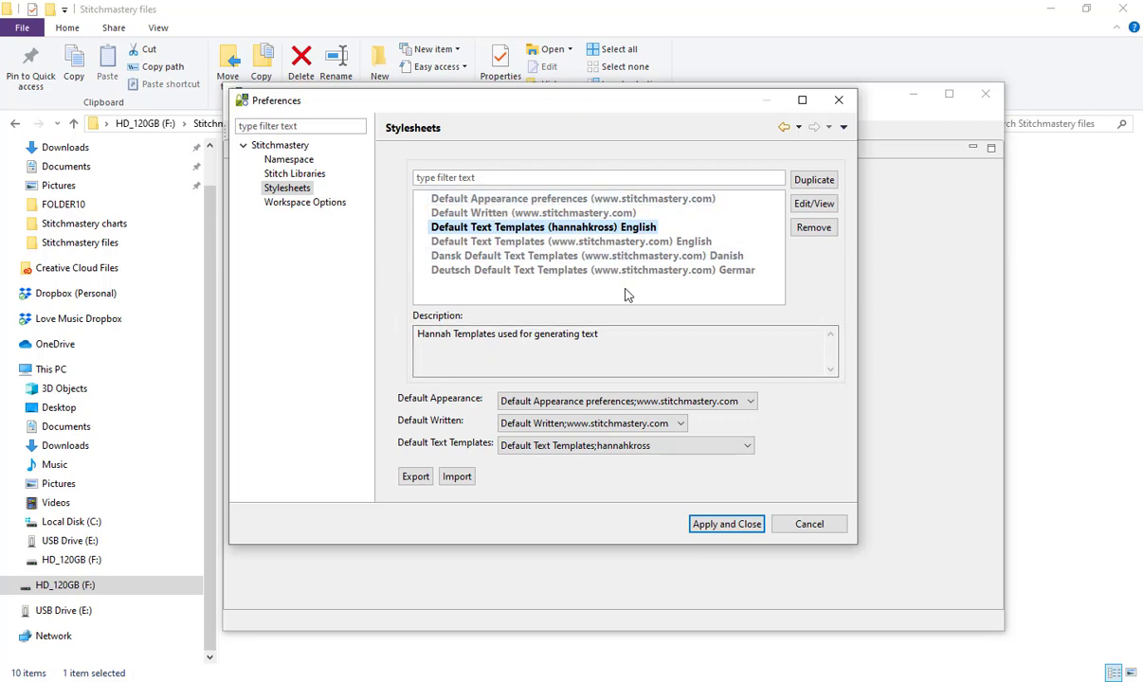
{"action": "mouse_move", "coordinate": [607, 288]}
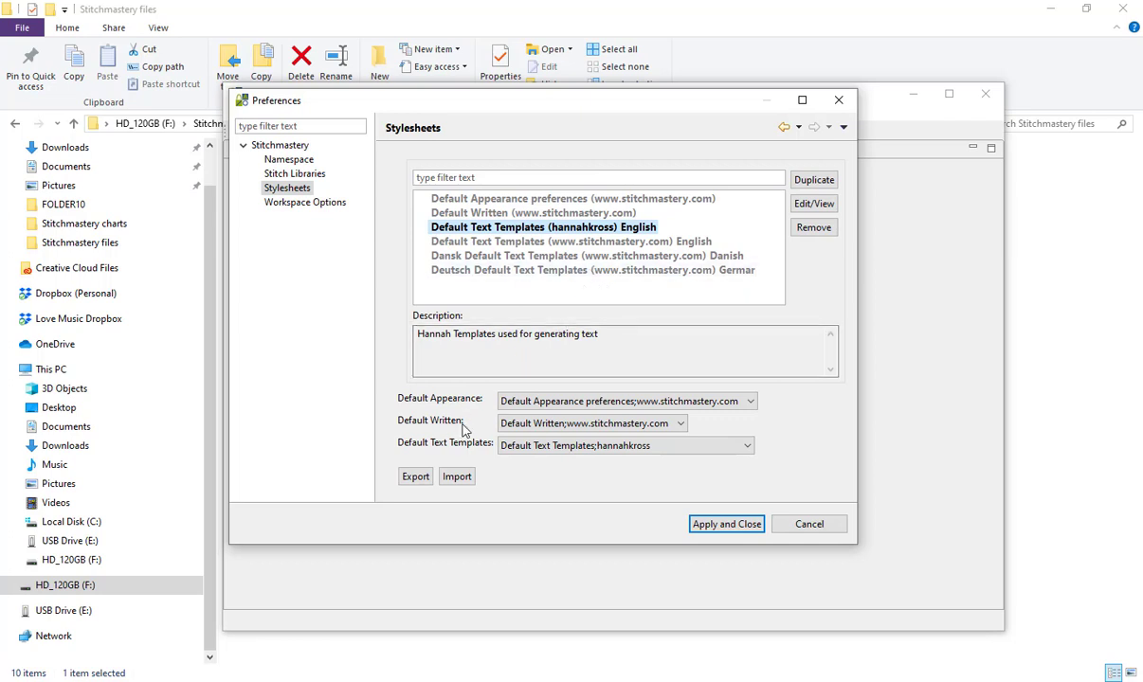
{"action": "mouse_move", "coordinate": [523, 178]}
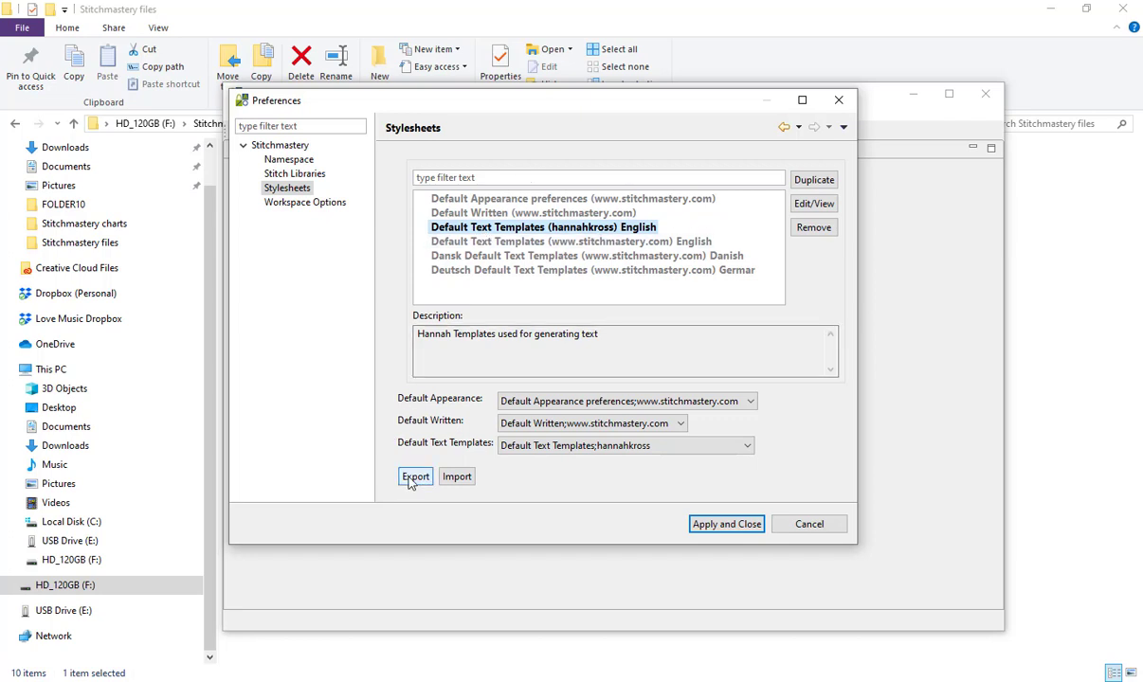
{"action": "left_click", "coordinate": [415, 478]}
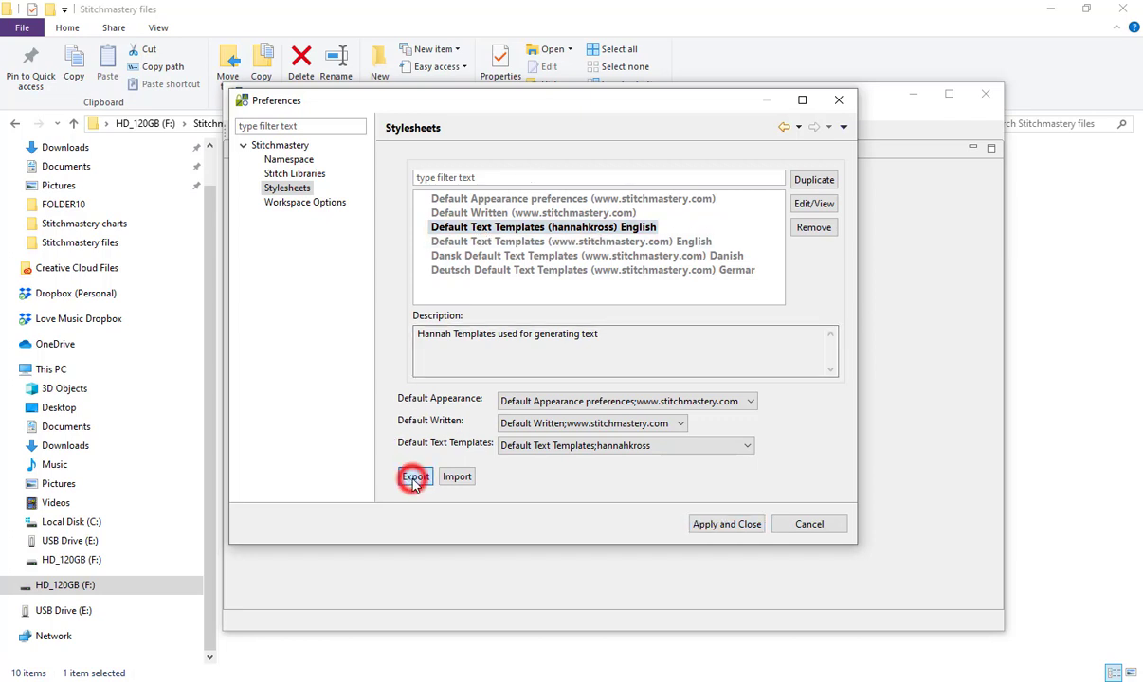
Export all stylesheets to a 'Hannah text template.epf' file in Stitchmastery files.
{"action": "left_click", "coordinate": [413, 478]}
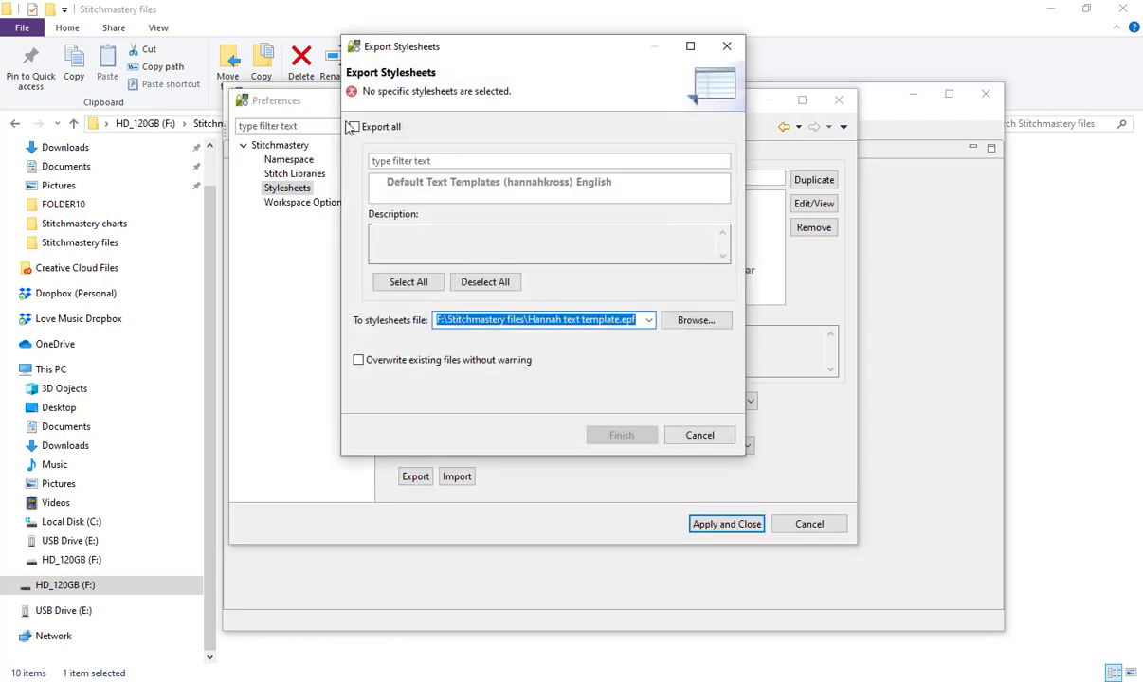
{"action": "left_click", "coordinate": [353, 125]}
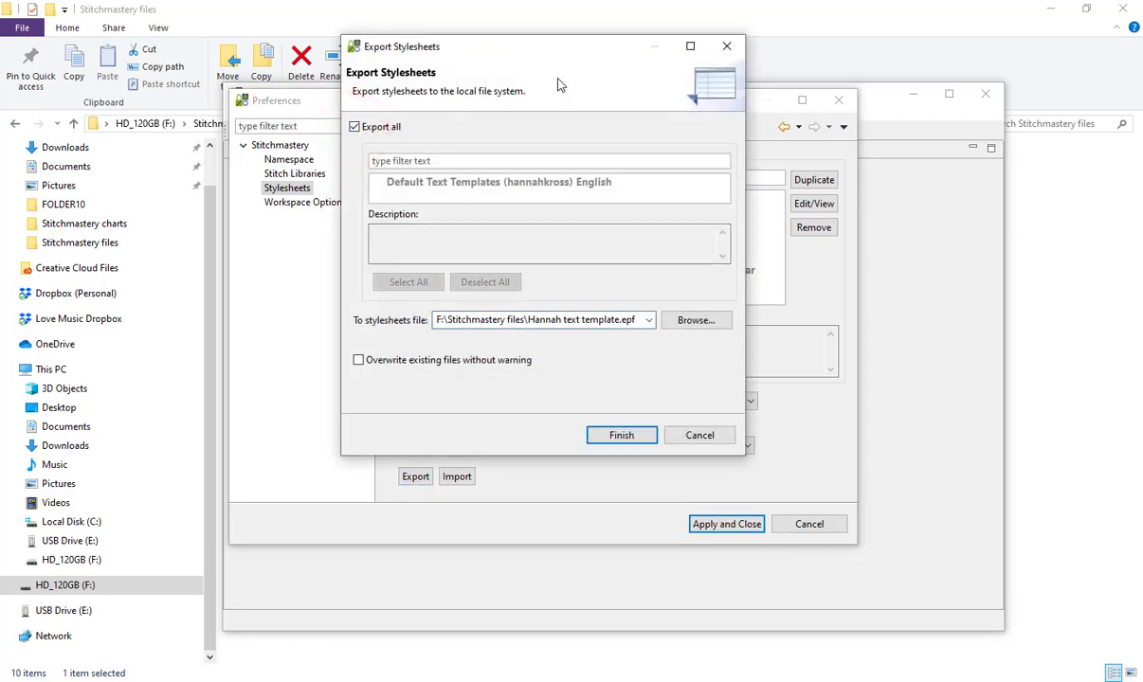
{"action": "mouse_move", "coordinate": [705, 311]}
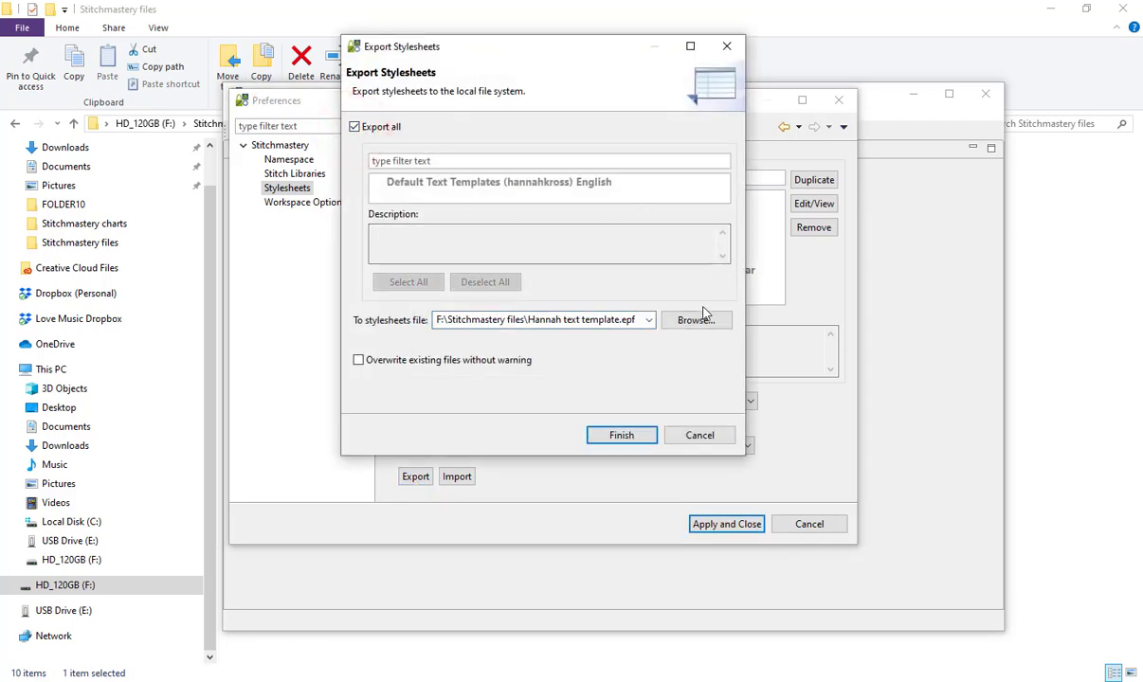
{"action": "mouse_move", "coordinate": [705, 329]}
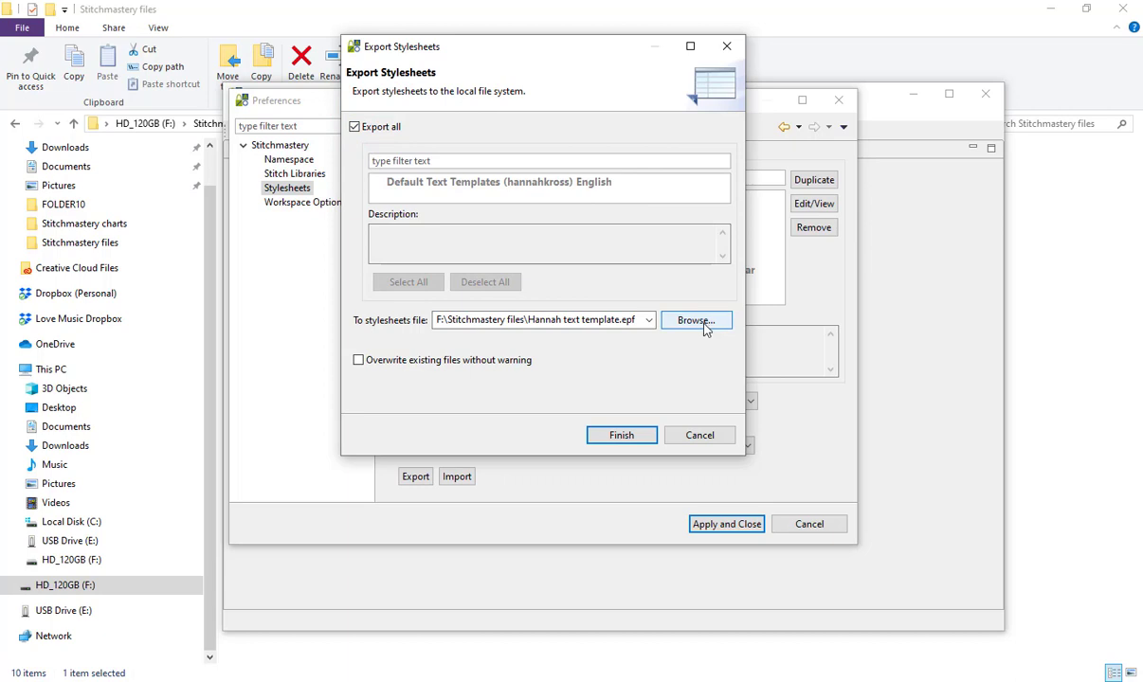
{"action": "left_click", "coordinate": [694, 320]}
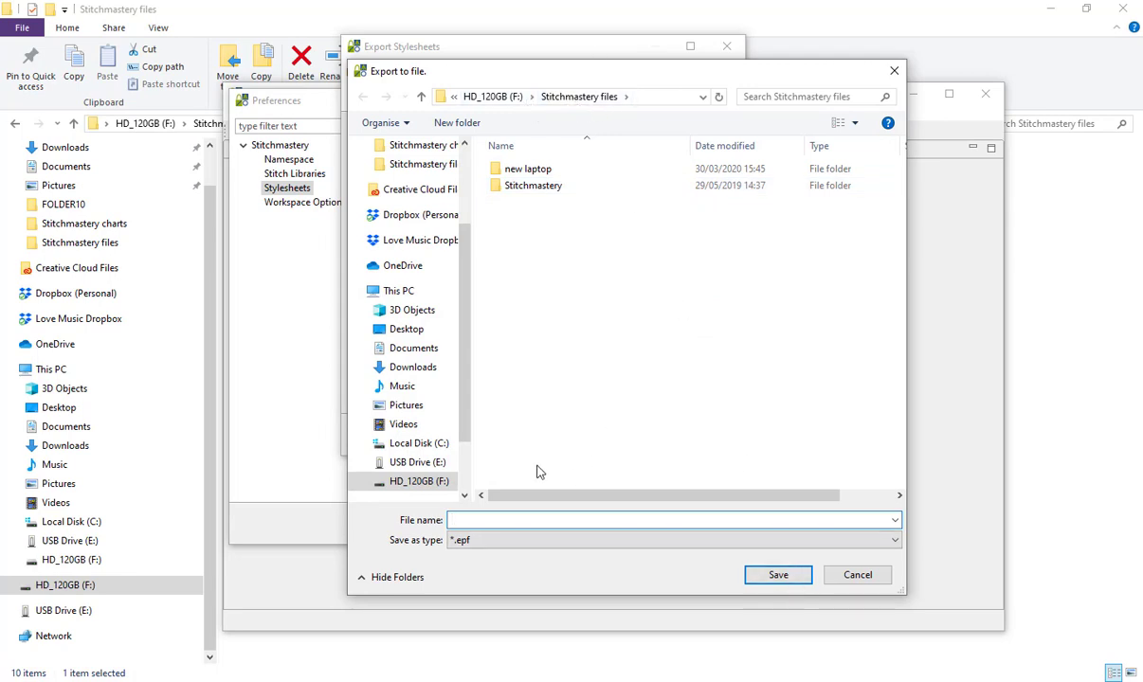
{"action": "type", "text": "Hannah text template"}
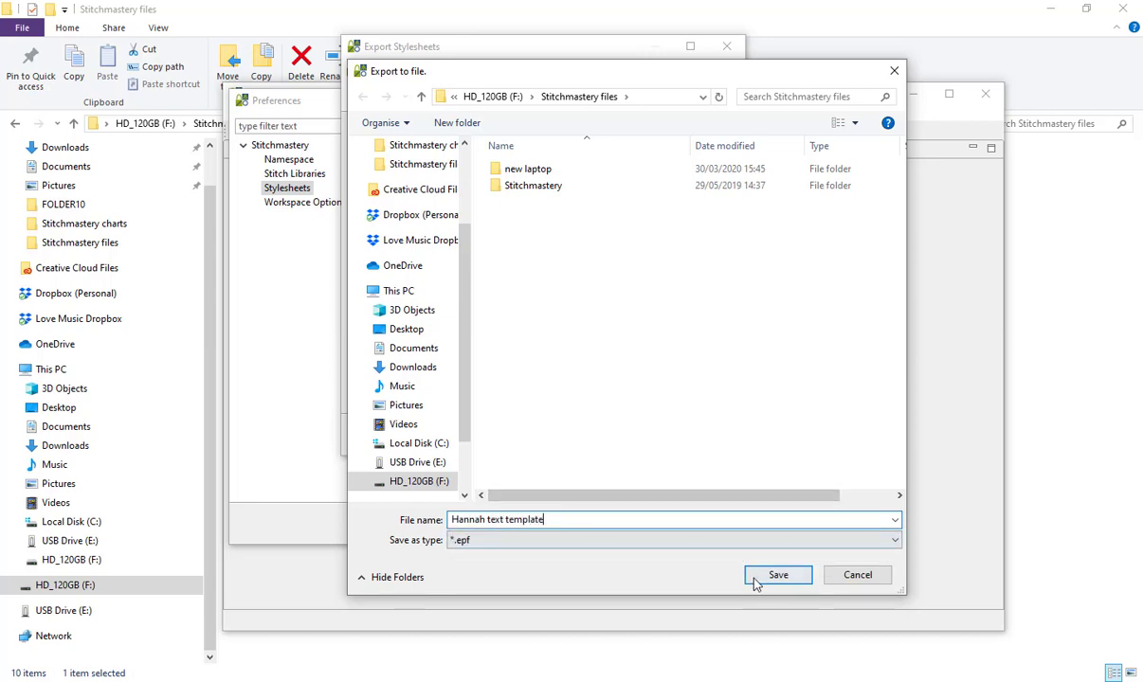
{"action": "left_click", "coordinate": [777, 574]}
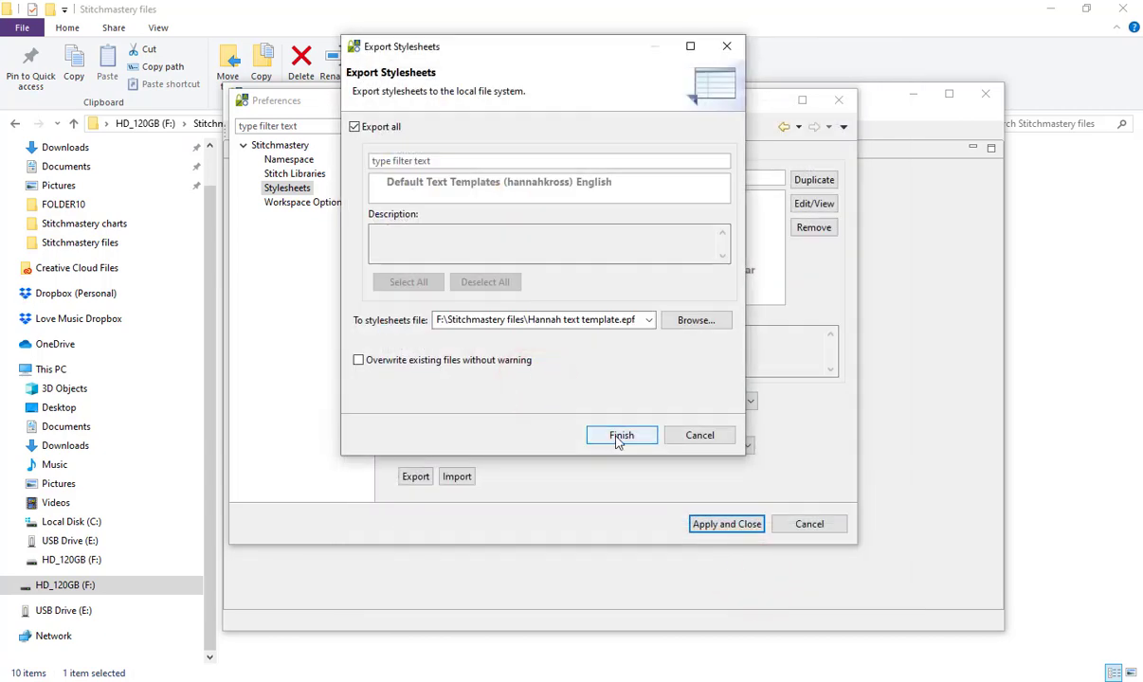
{"action": "left_click", "coordinate": [622, 434]}
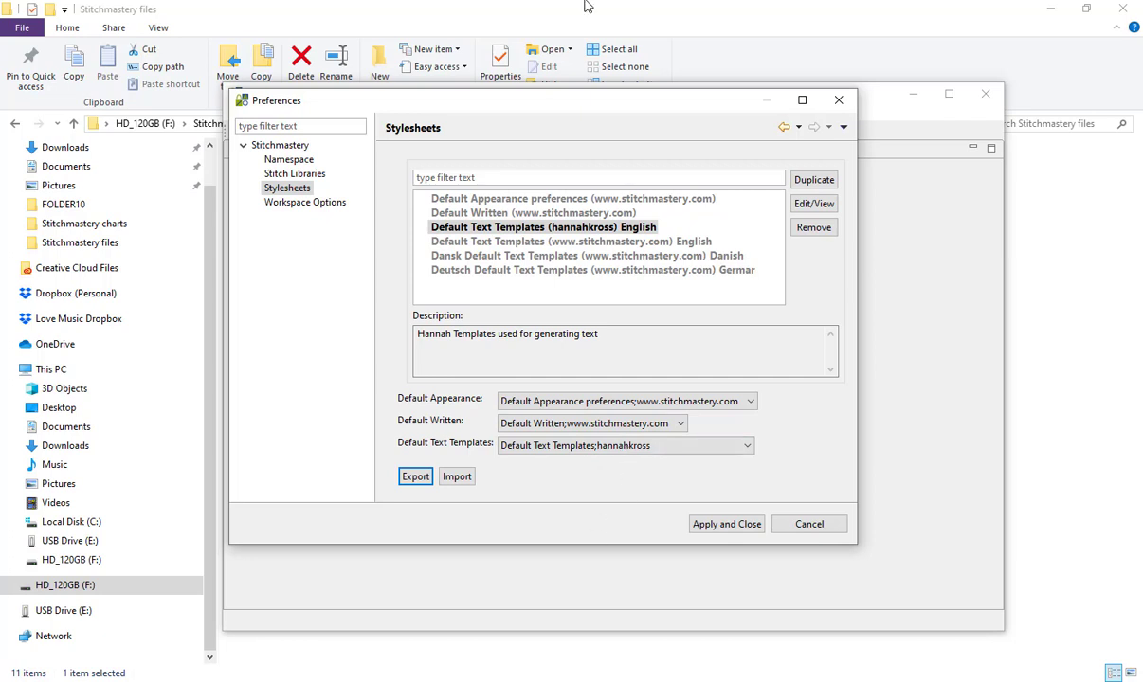
Bring File Explorer forward showing the new Hannah text template.epf in Stitchmastery files.
{"action": "left_click", "coordinate": [807, 523]}
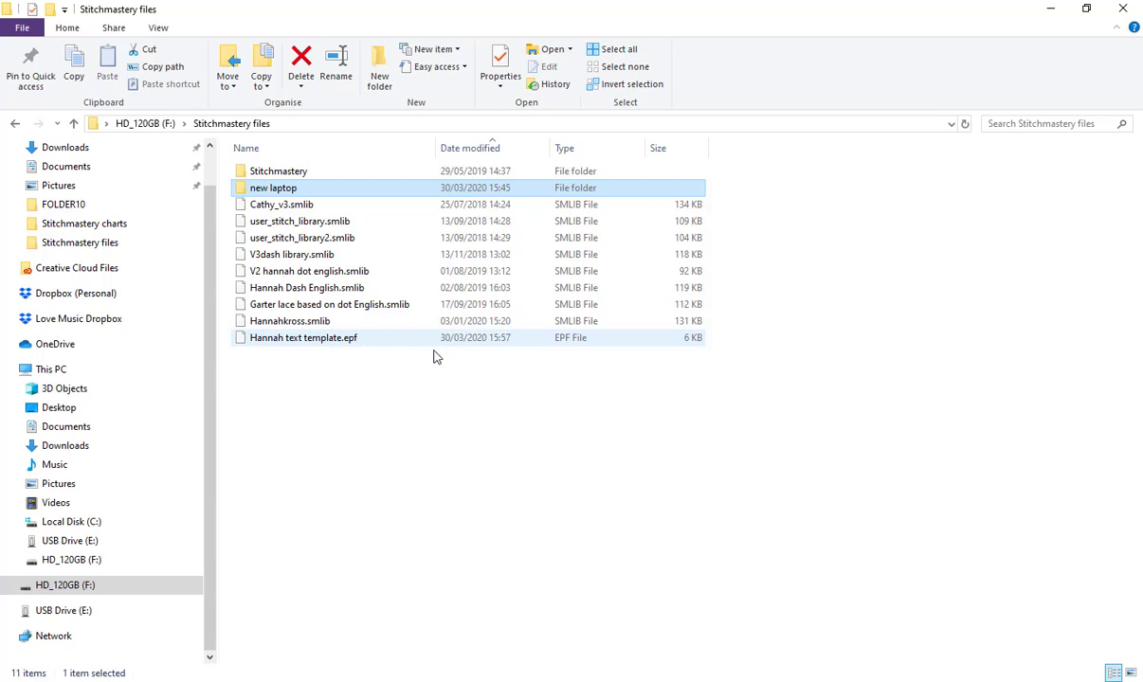
{"action": "mouse_move", "coordinate": [360, 343]}
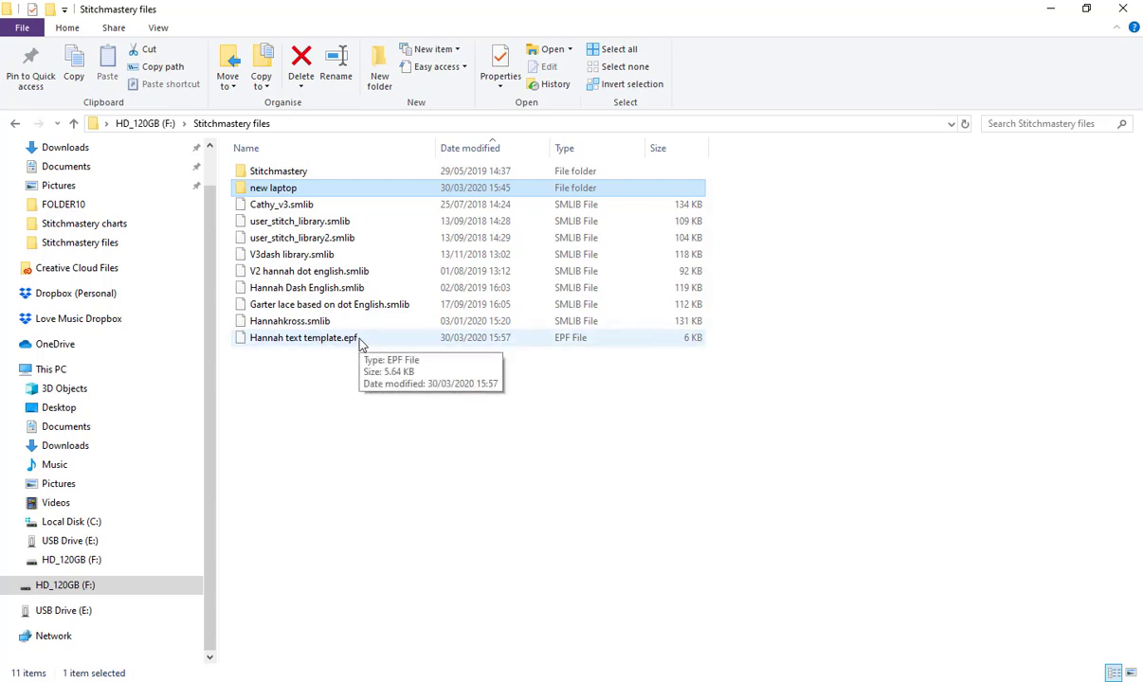
{"action": "mouse_move", "coordinate": [352, 345]}
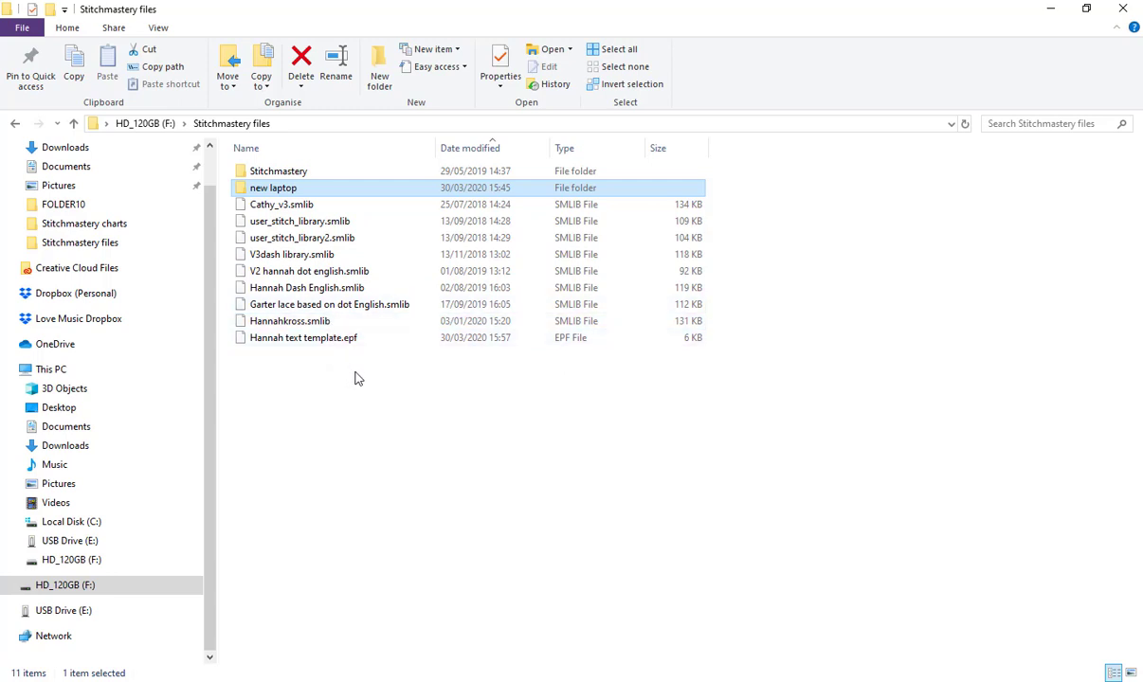
{"action": "mouse_move", "coordinate": [402, 379]}
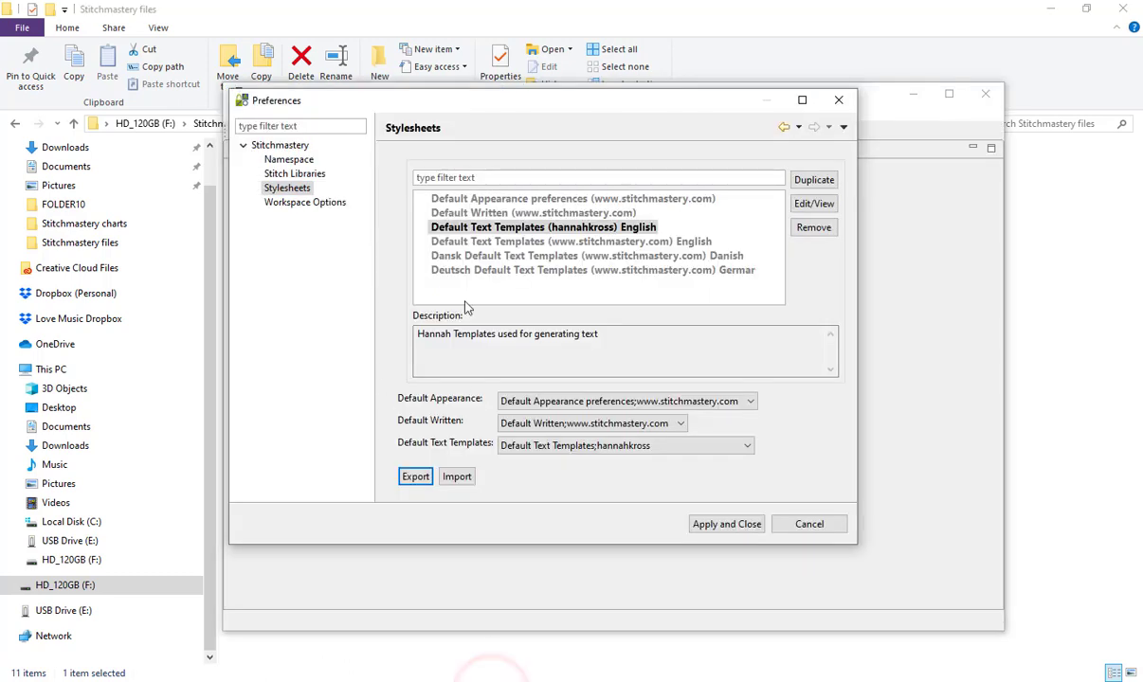
{"action": "mouse_move", "coordinate": [457, 484]}
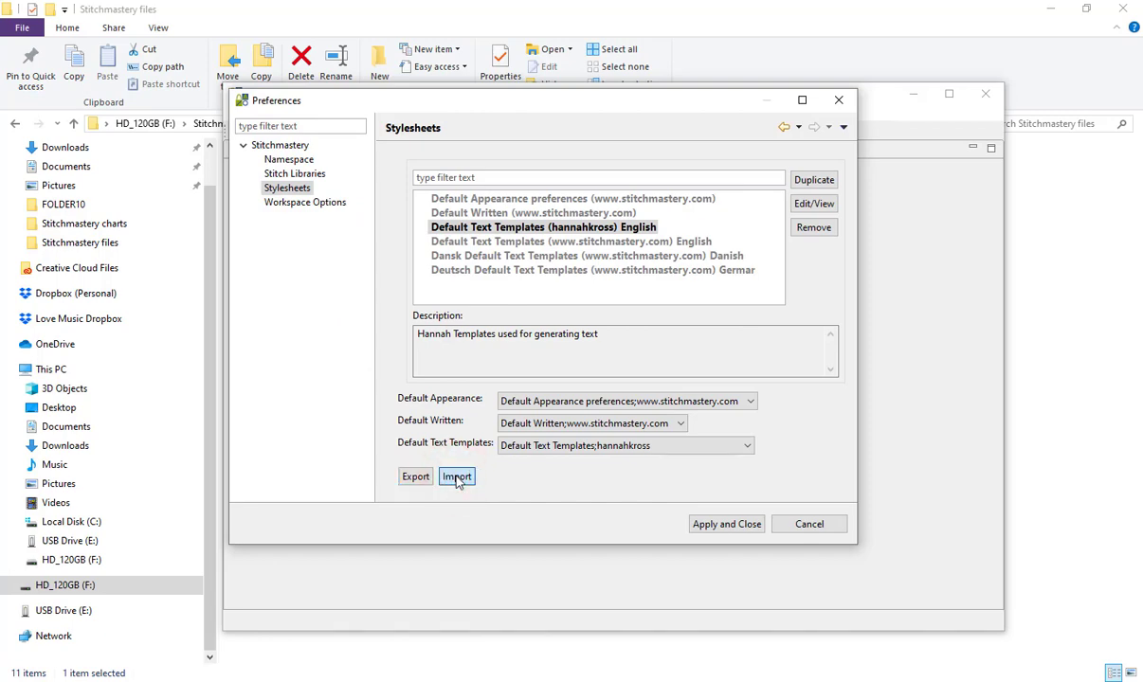
{"action": "left_click", "coordinate": [455, 475]}
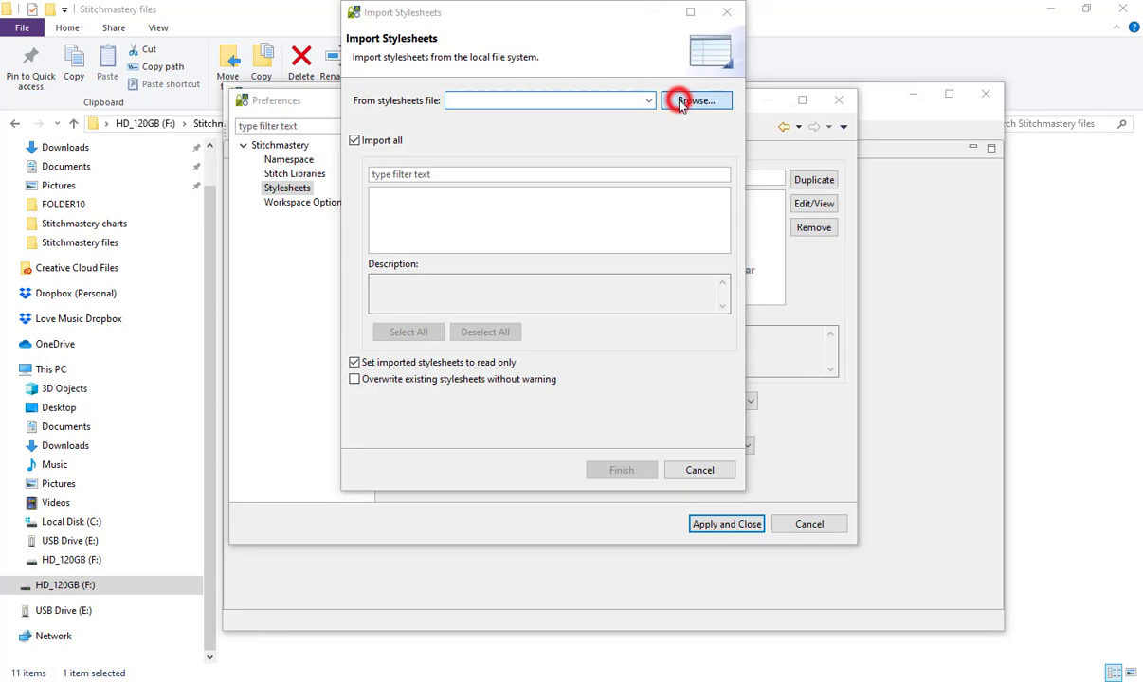
{"action": "left_click", "coordinate": [696, 100]}
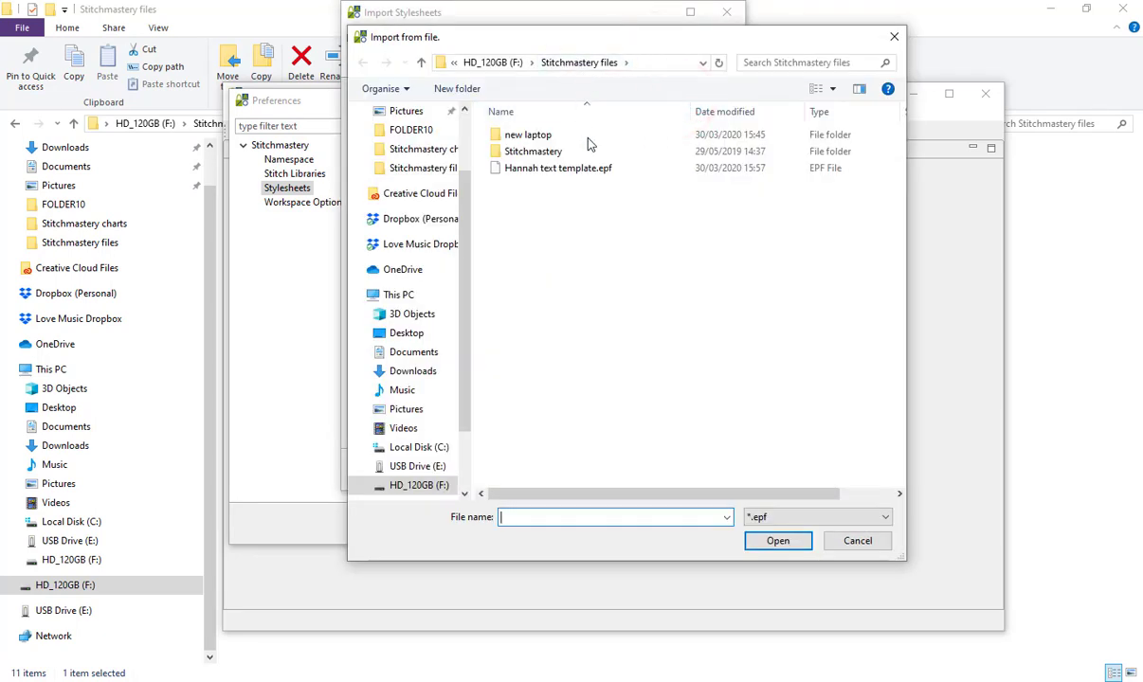
{"action": "left_click", "coordinate": [559, 167]}
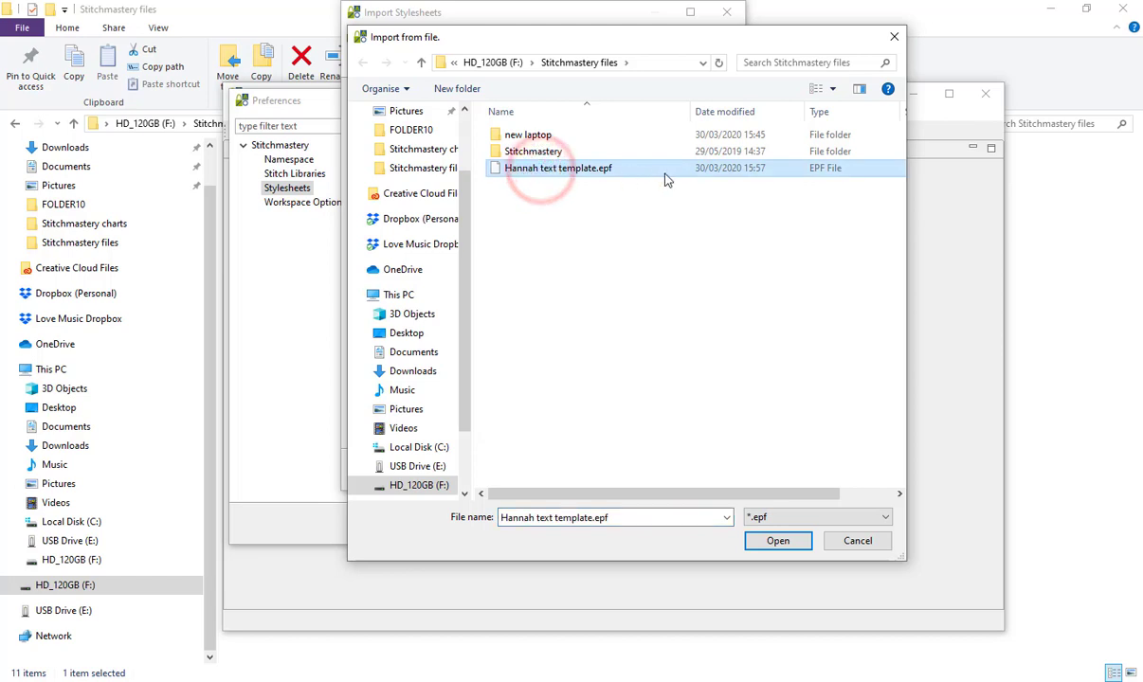
{"action": "mouse_move", "coordinate": [643, 180]}
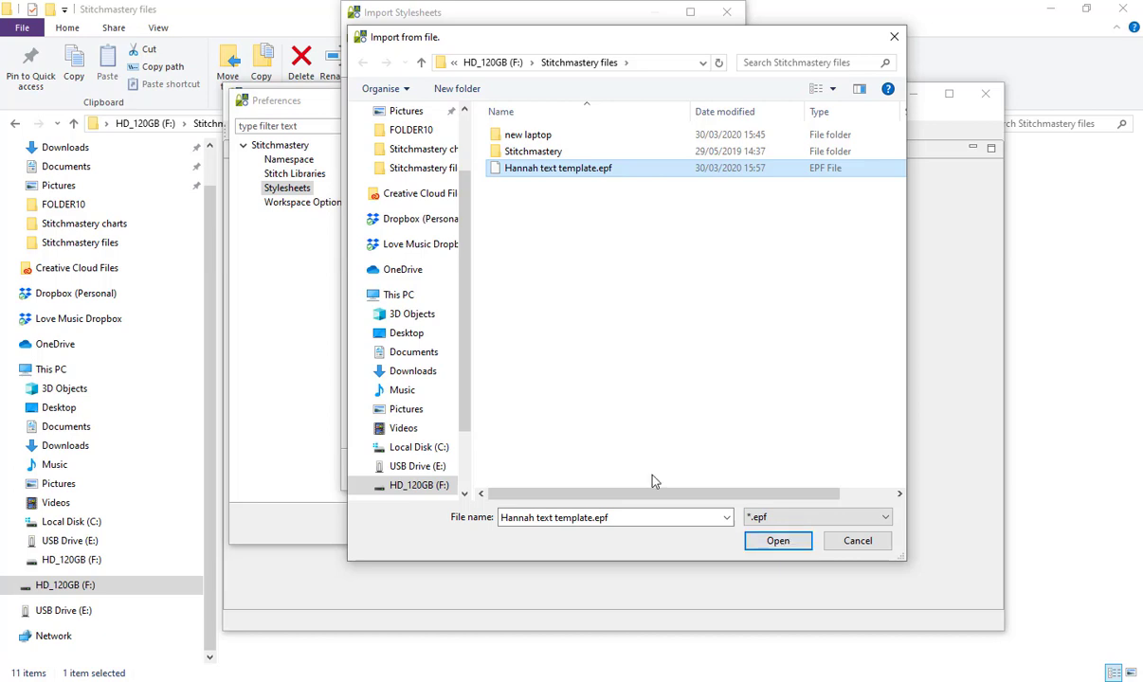
{"action": "left_click", "coordinate": [777, 542]}
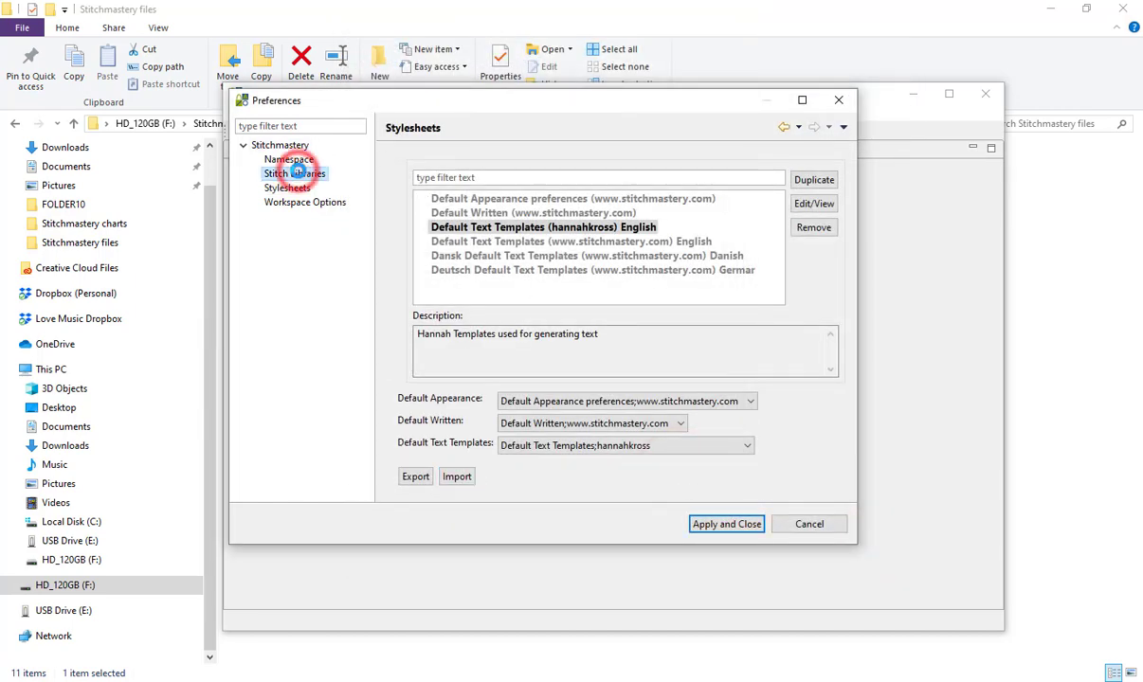
From Stitch Libraries > User Libraries (V3), start the Import User Stitch Library dialog.
{"action": "left_click", "coordinate": [293, 174]}
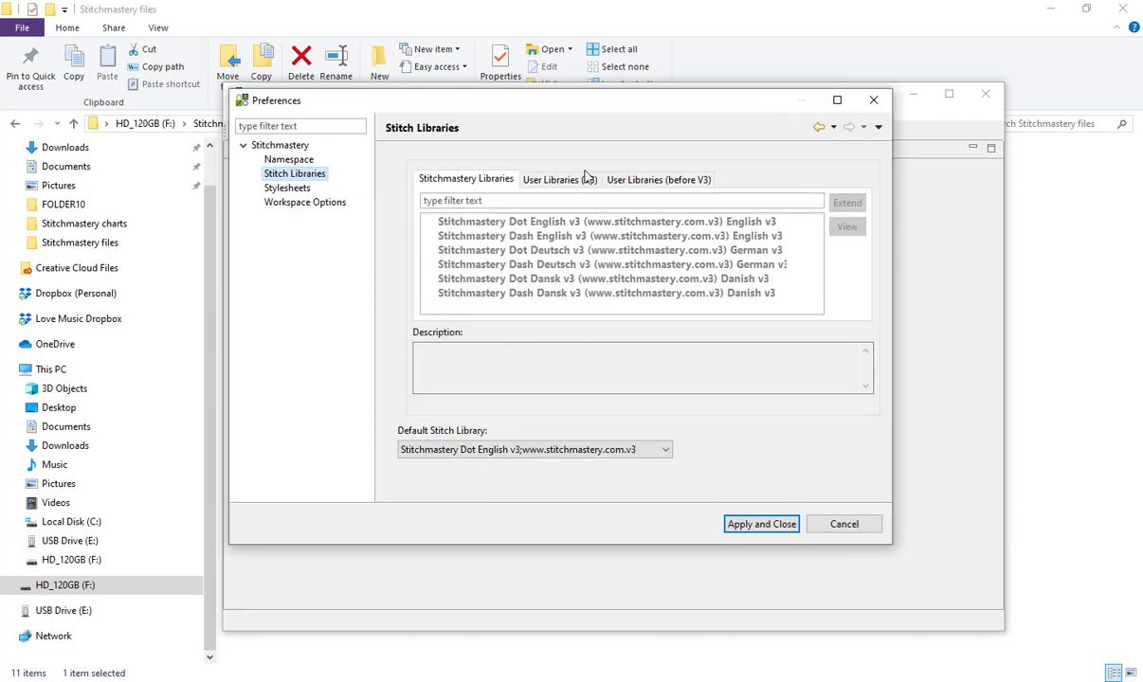
{"action": "left_click", "coordinate": [559, 179]}
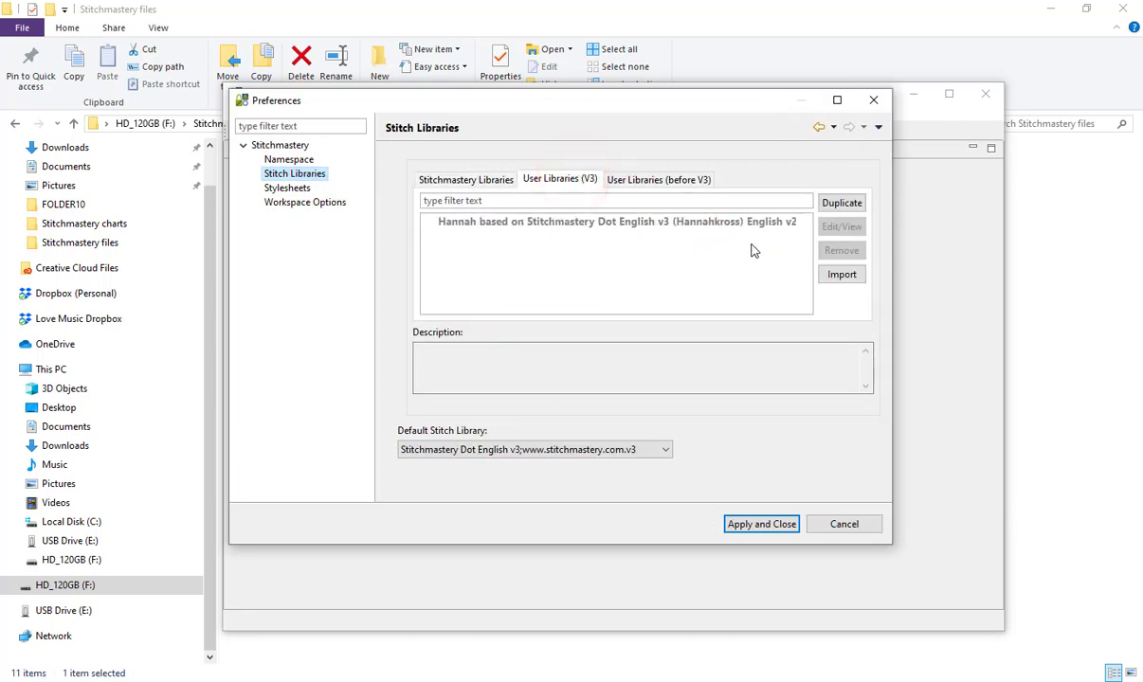
{"action": "left_click", "coordinate": [841, 273]}
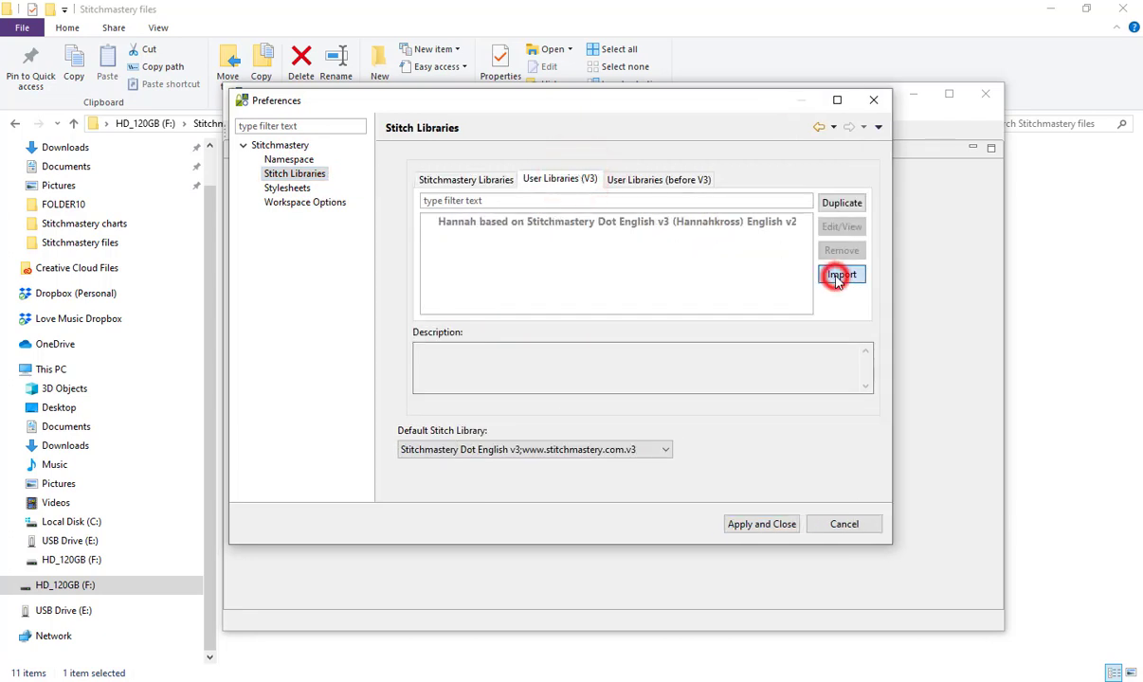
{"action": "left_click", "coordinate": [841, 275]}
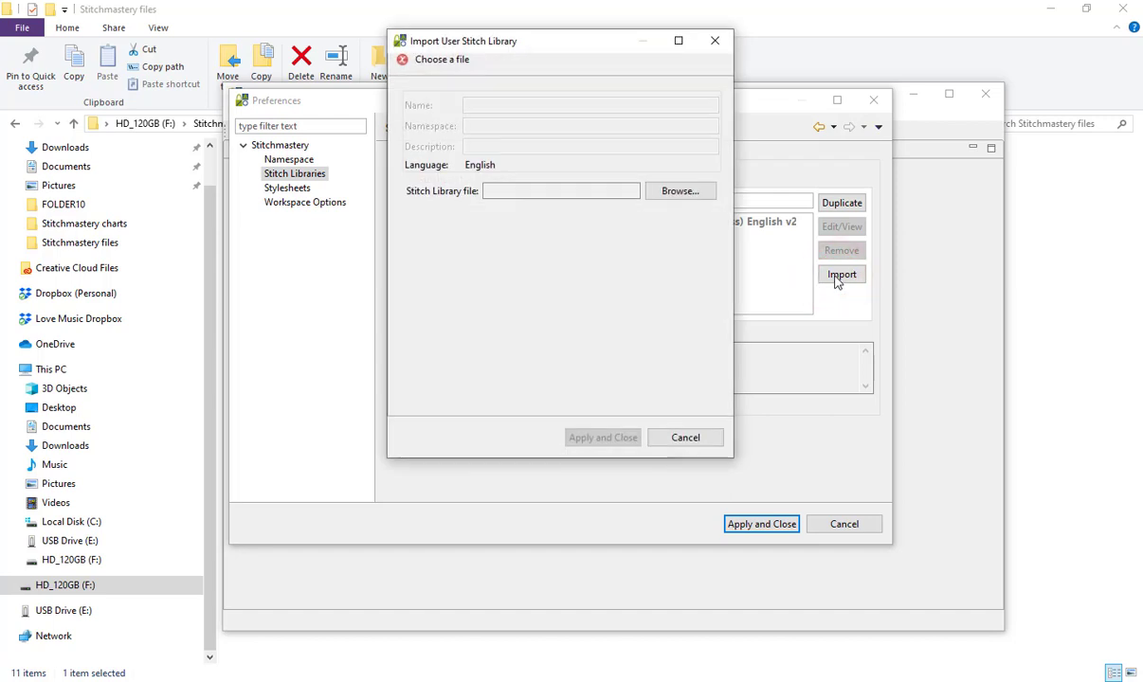